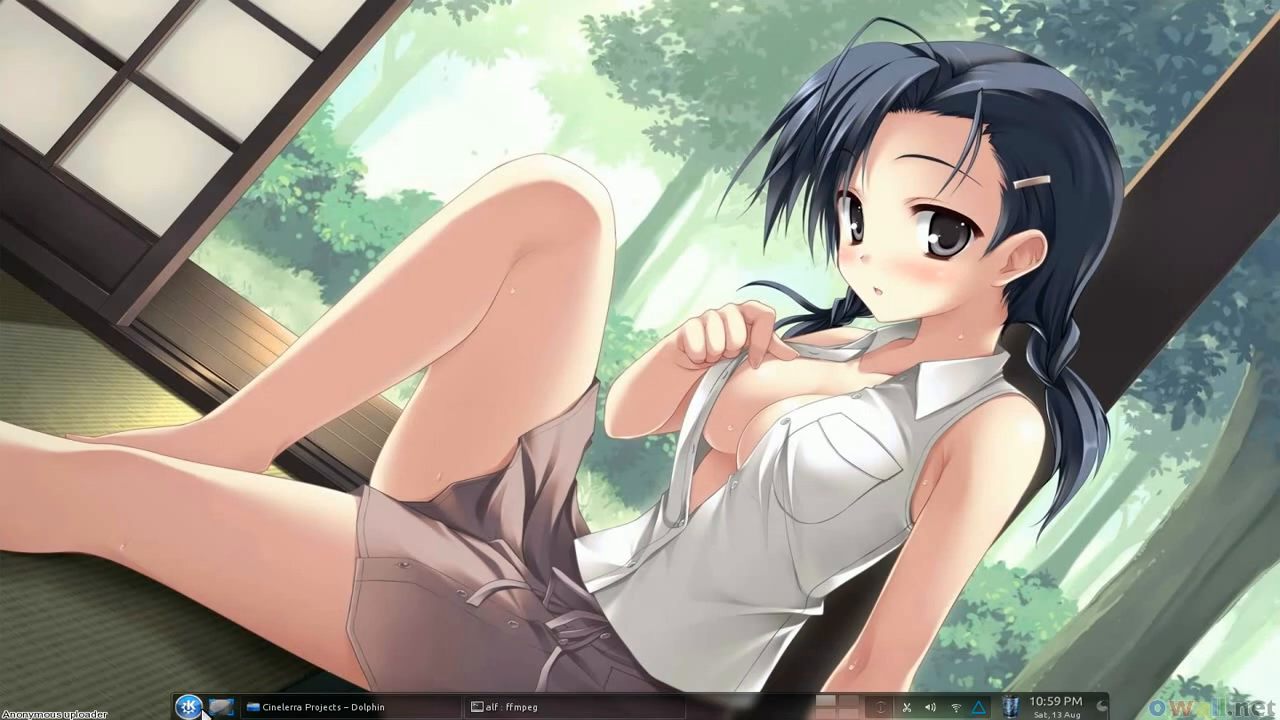
Search the Kickoff launcher for "win" and start WinFF from the results.
{"action": "left_click", "coordinate": [188, 706]}
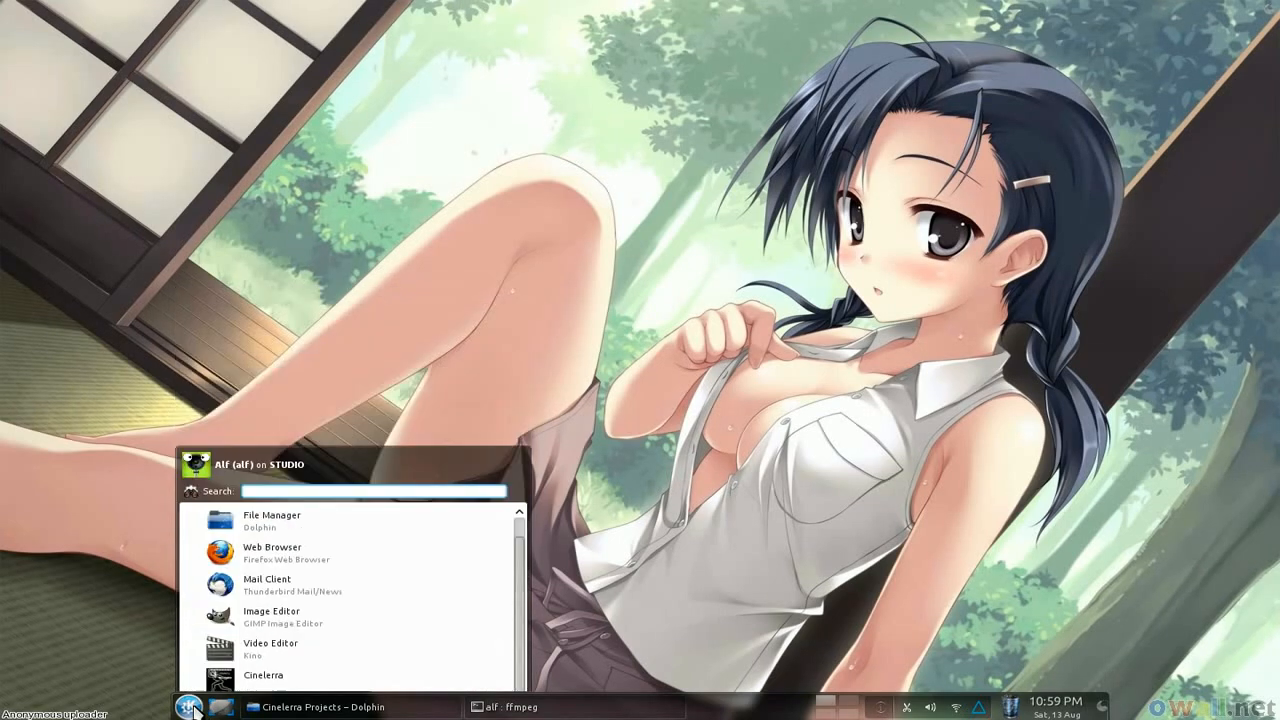
{"action": "left_click", "coordinate": [190, 706]}
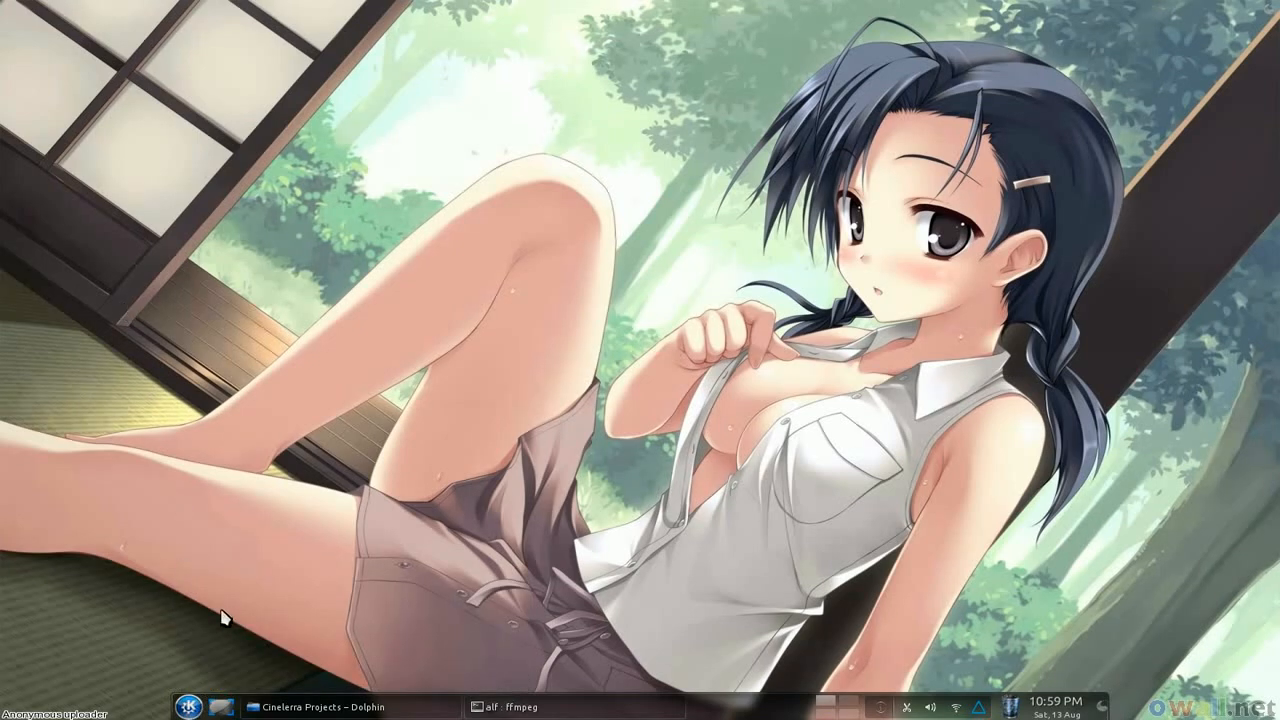
{"action": "mouse_move", "coordinate": [504, 164]}
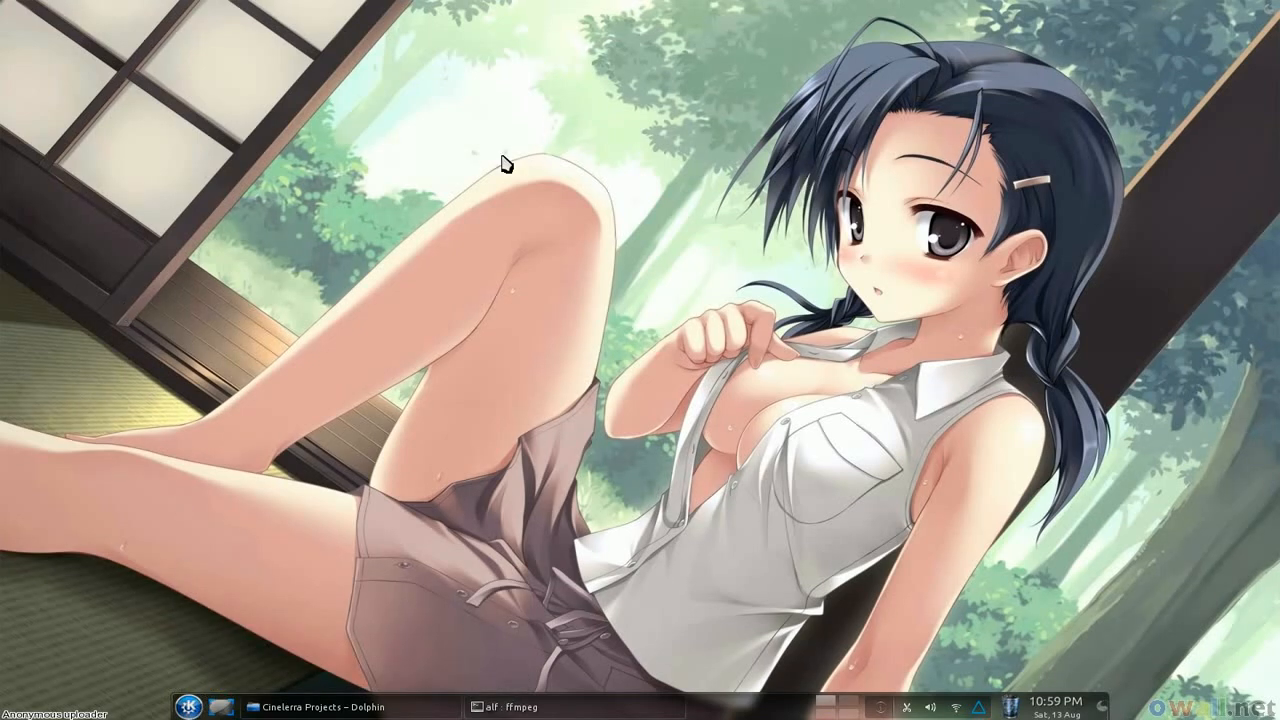
{"action": "mouse_move", "coordinate": [360, 116]}
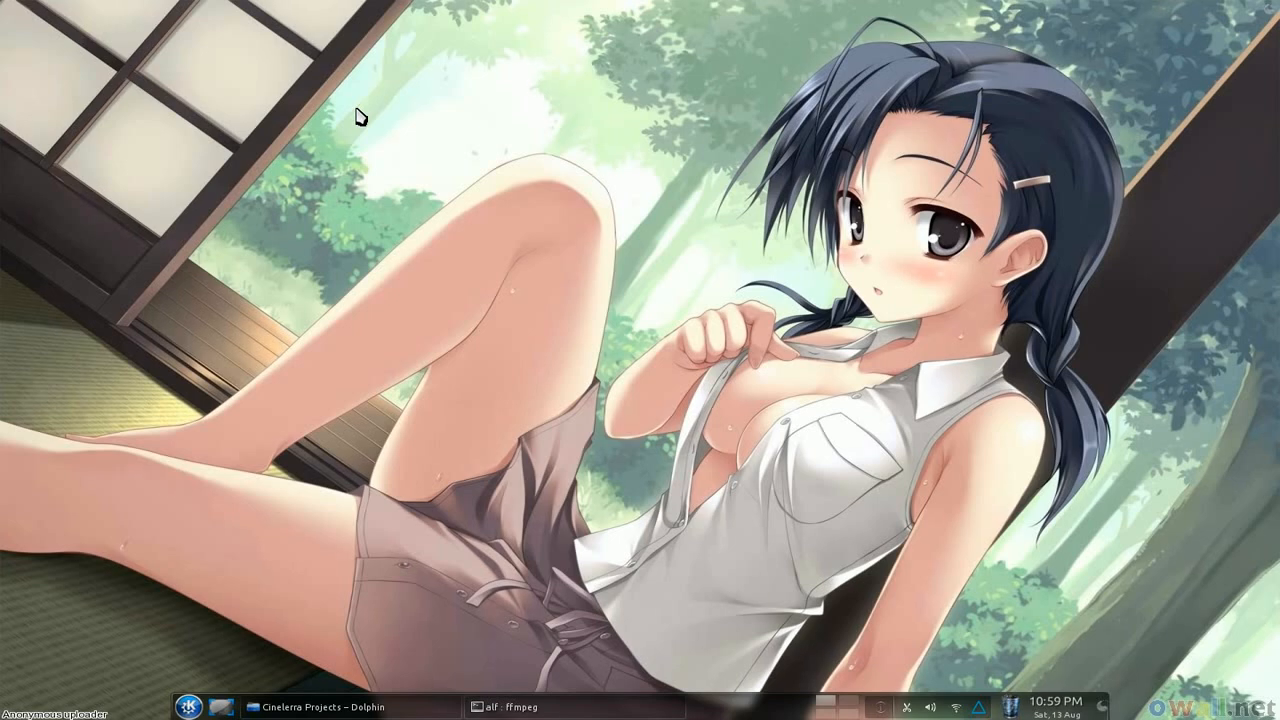
{"action": "mouse_move", "coordinate": [172, 650]}
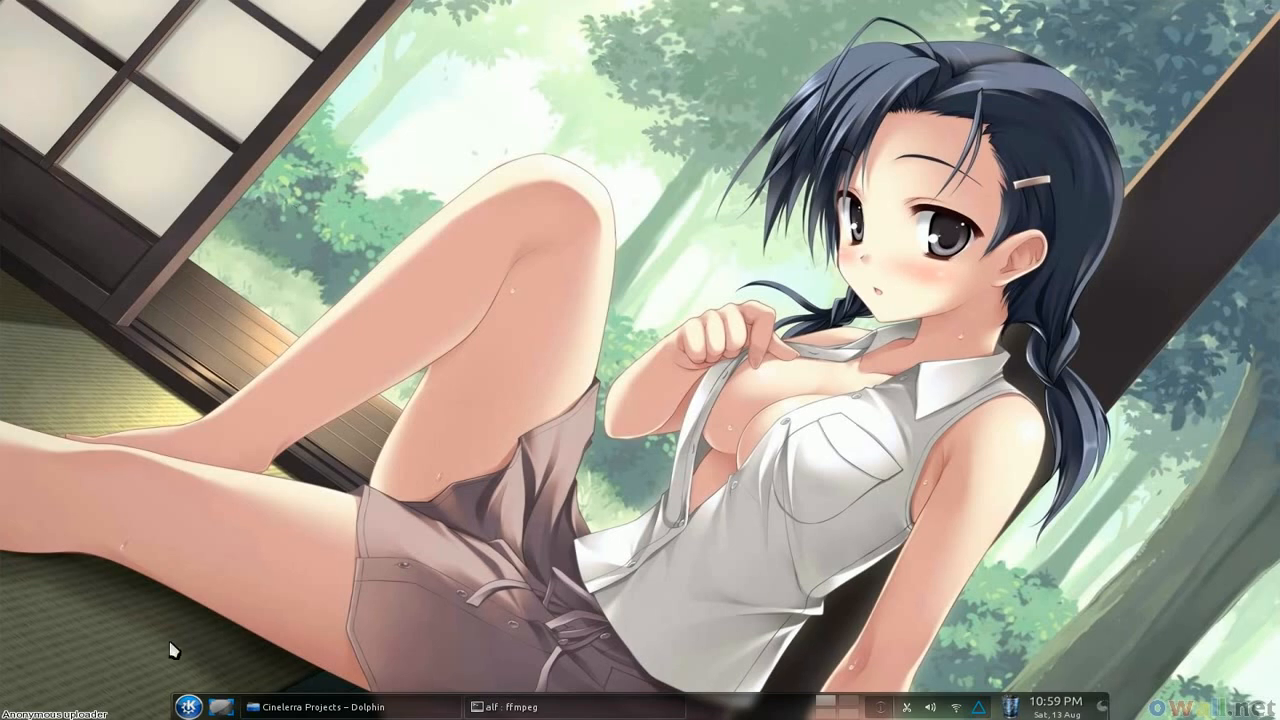
{"action": "mouse_move", "coordinate": [88, 600]}
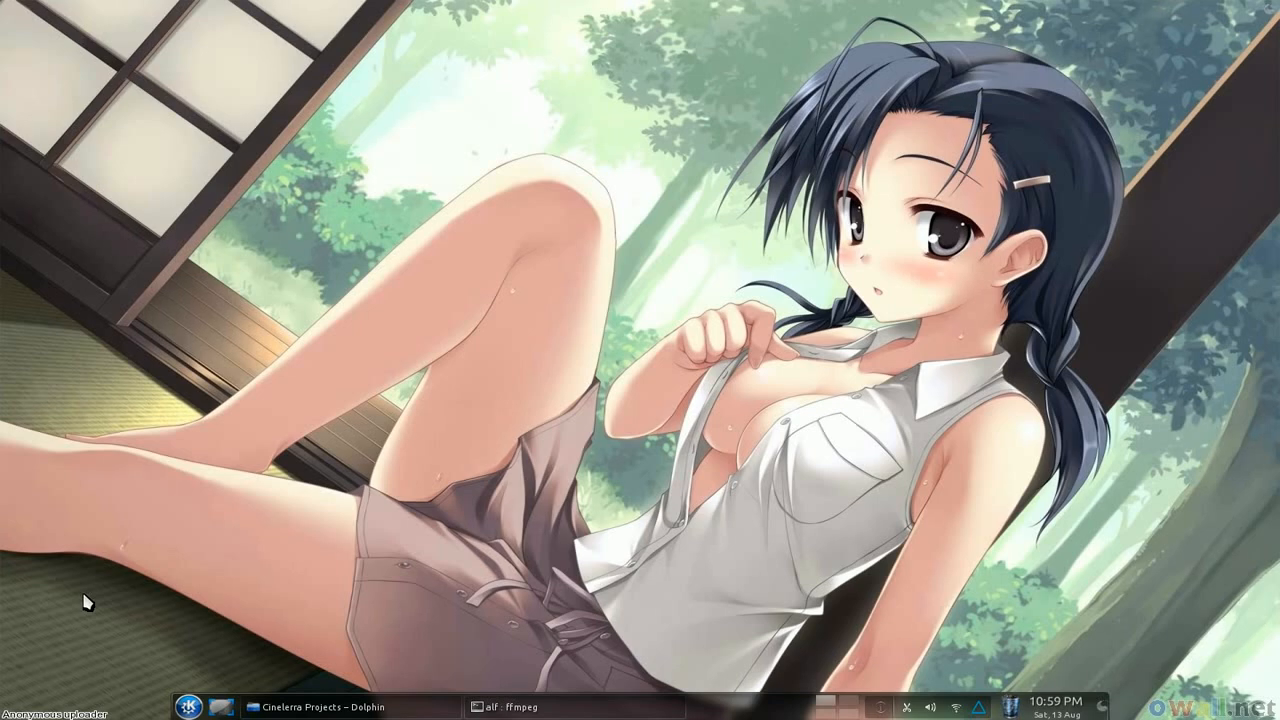
{"action": "left_click", "coordinate": [188, 708]}
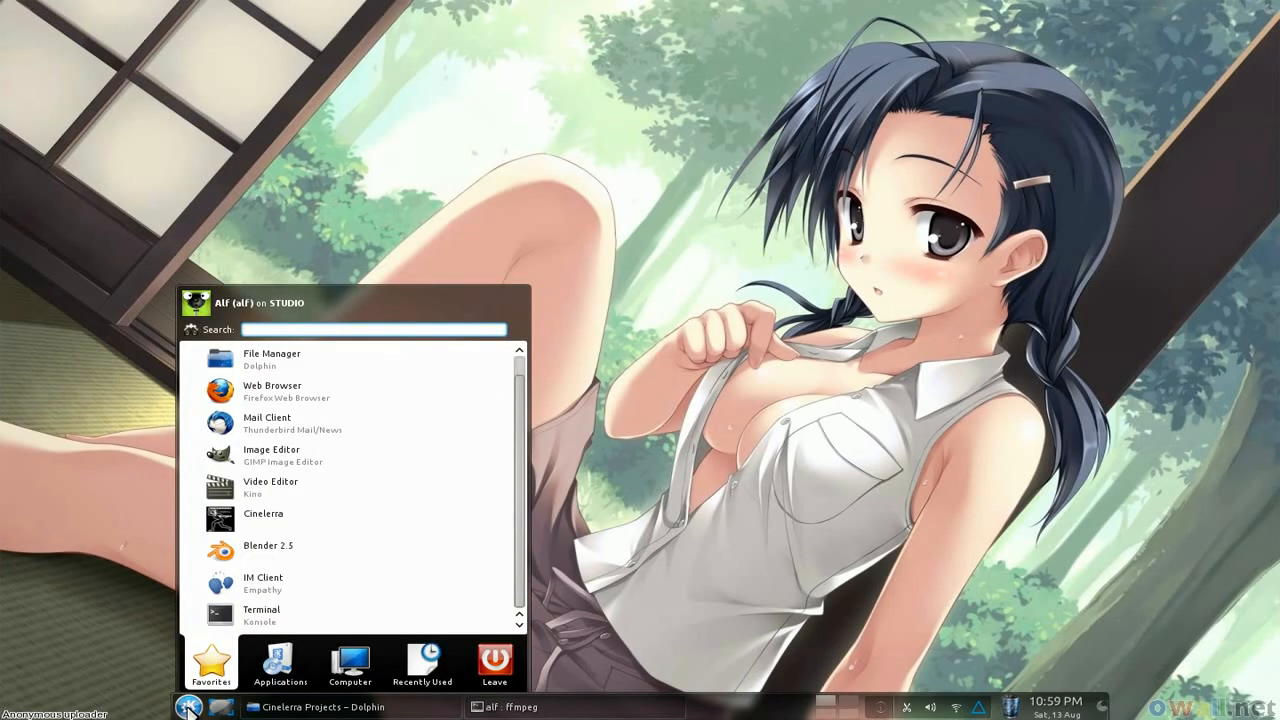
{"action": "type", "text": "winff"}
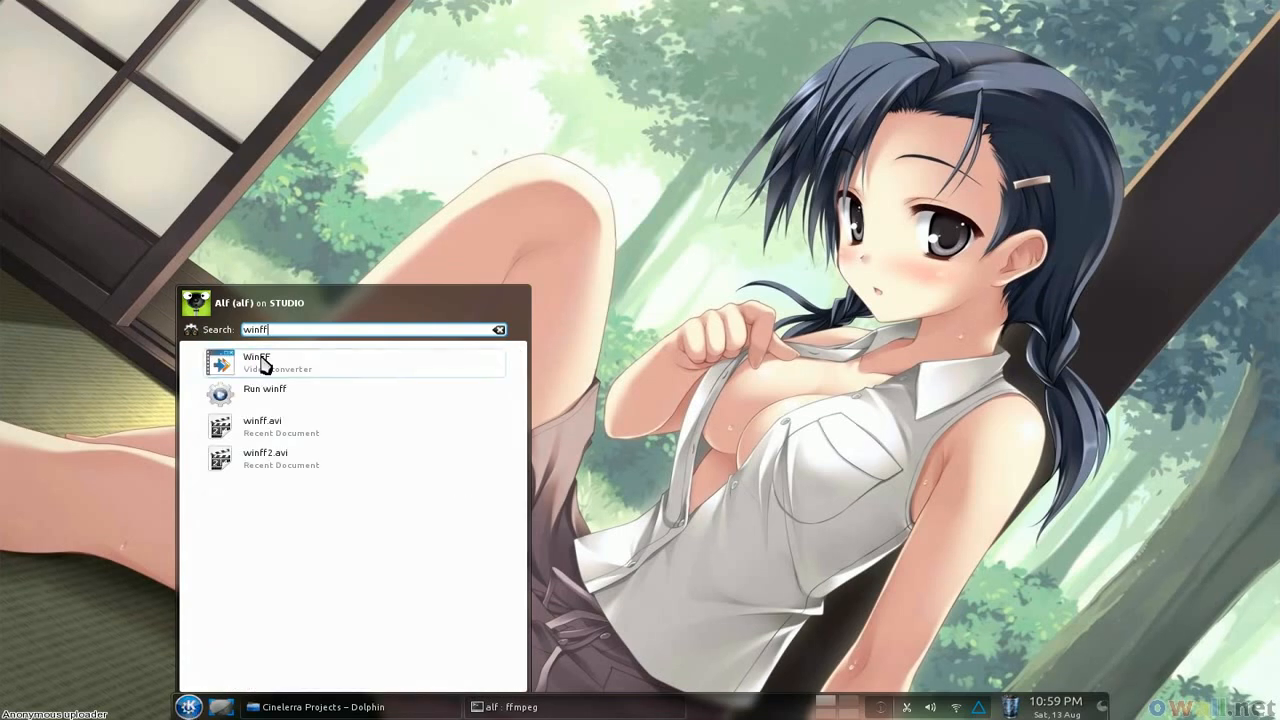
{"action": "left_click", "coordinate": [256, 356]}
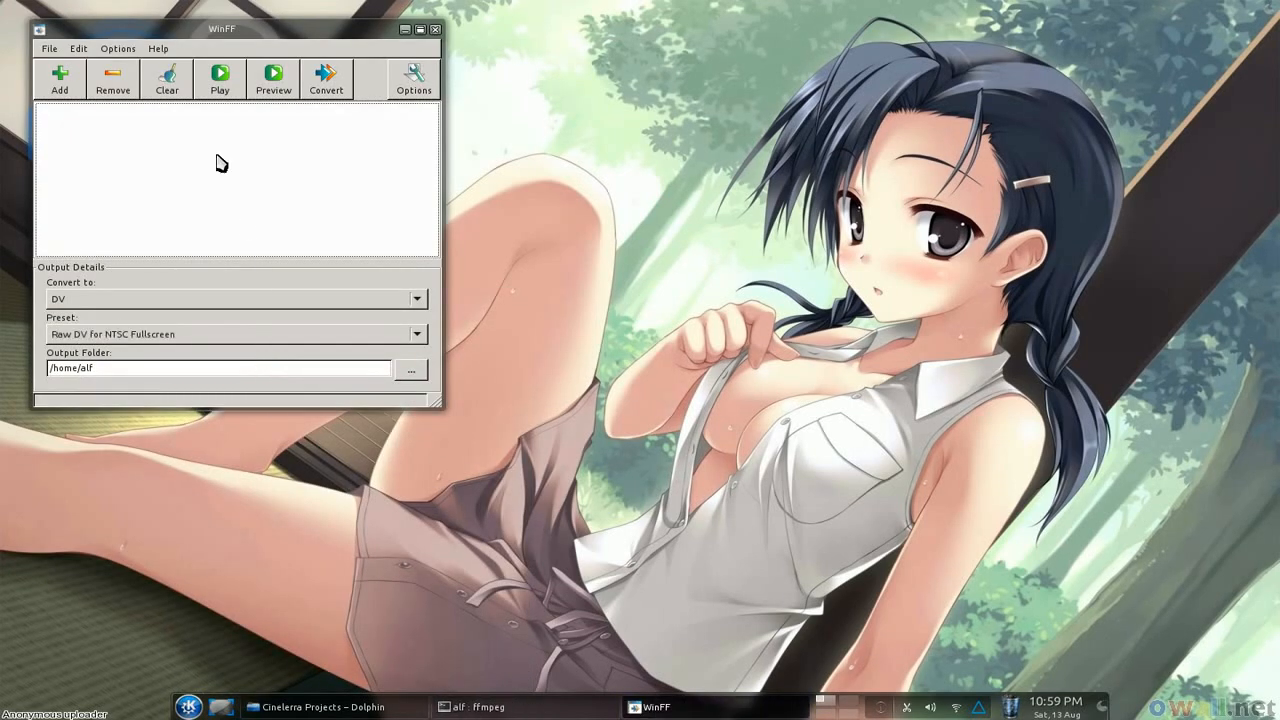
{"action": "mouse_move", "coordinate": [338, 144]}
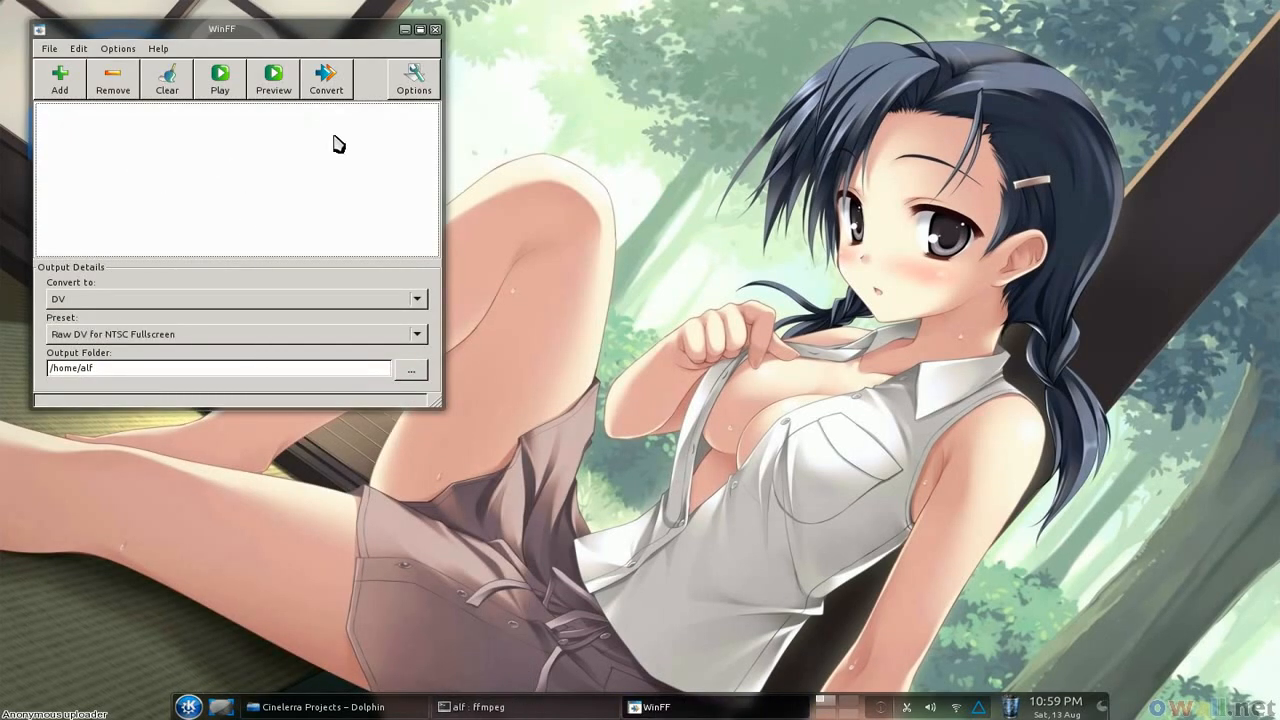
{"action": "mouse_move", "coordinate": [512, 124]}
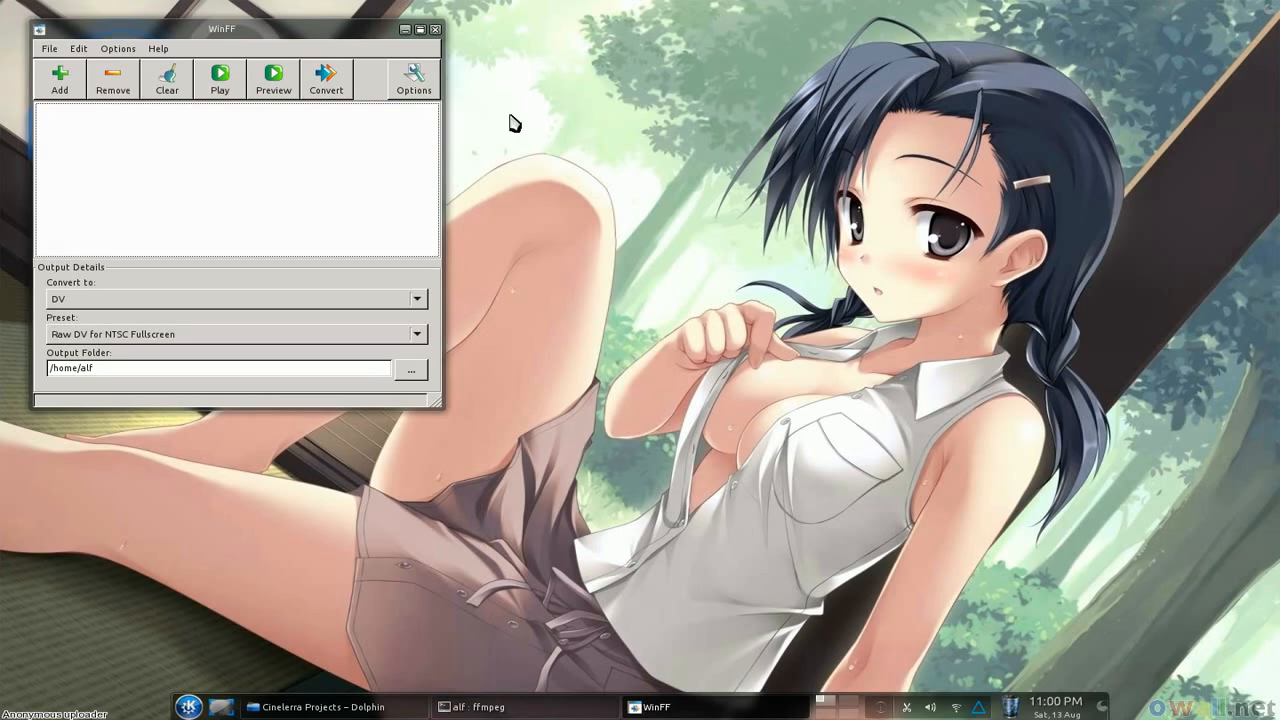
{"action": "mouse_move", "coordinate": [168, 100]}
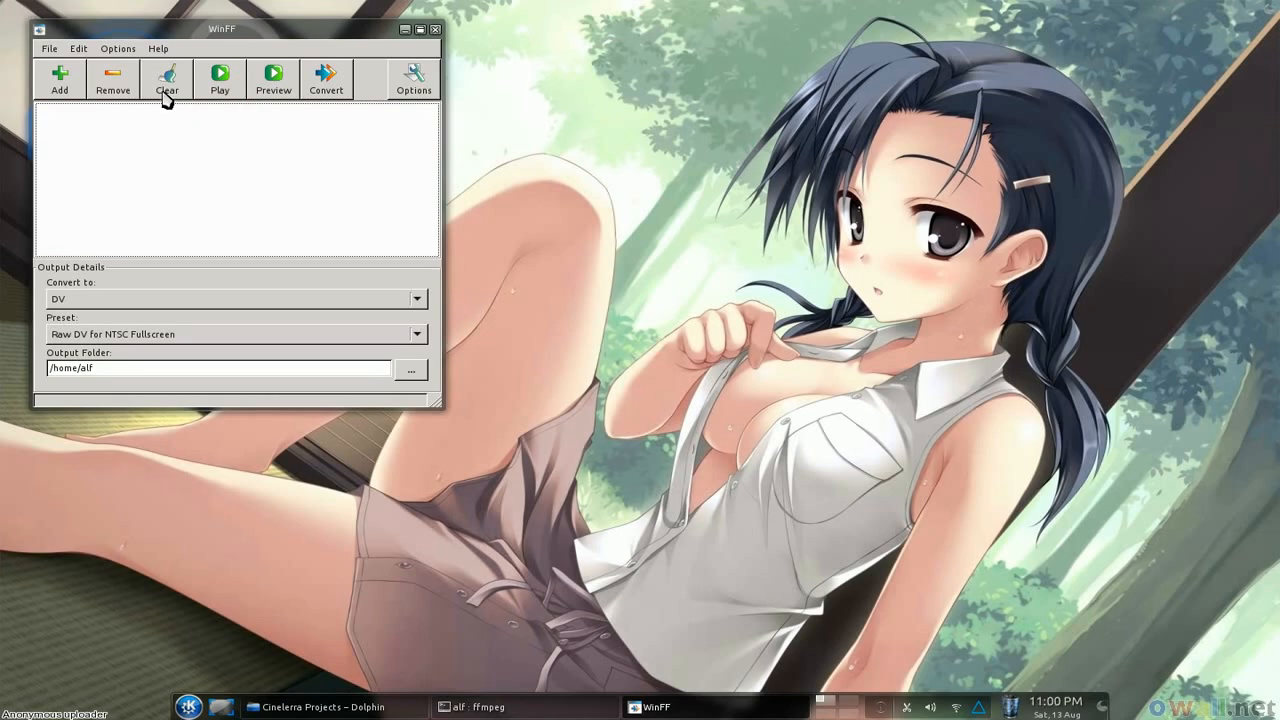
{"action": "mouse_move", "coordinate": [350, 78]}
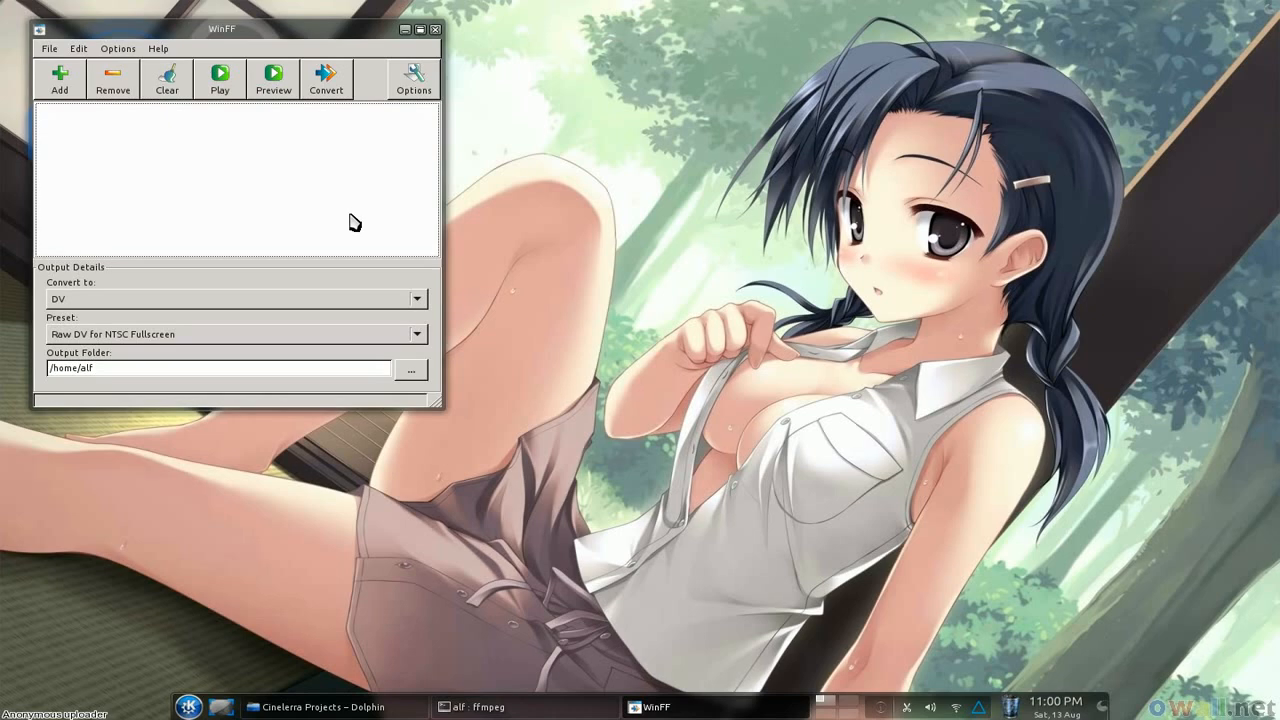
{"action": "mouse_move", "coordinate": [52, 292]}
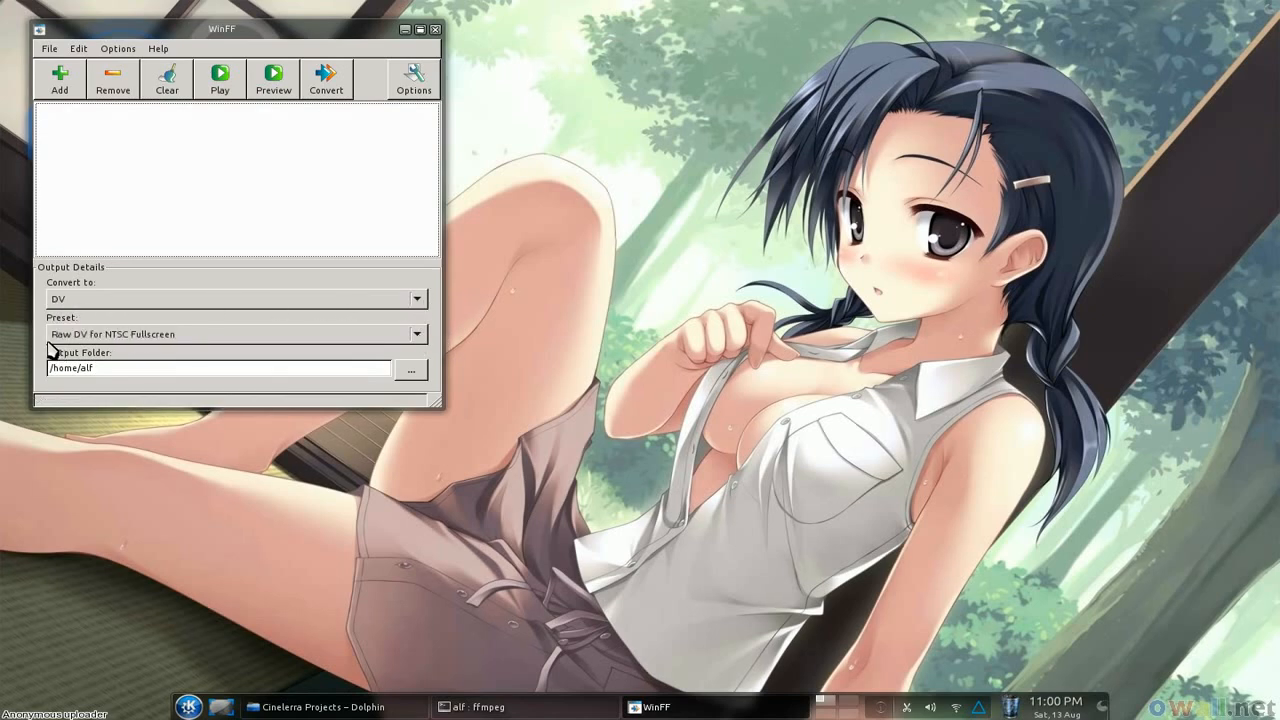
{"action": "mouse_move", "coordinate": [308, 338]}
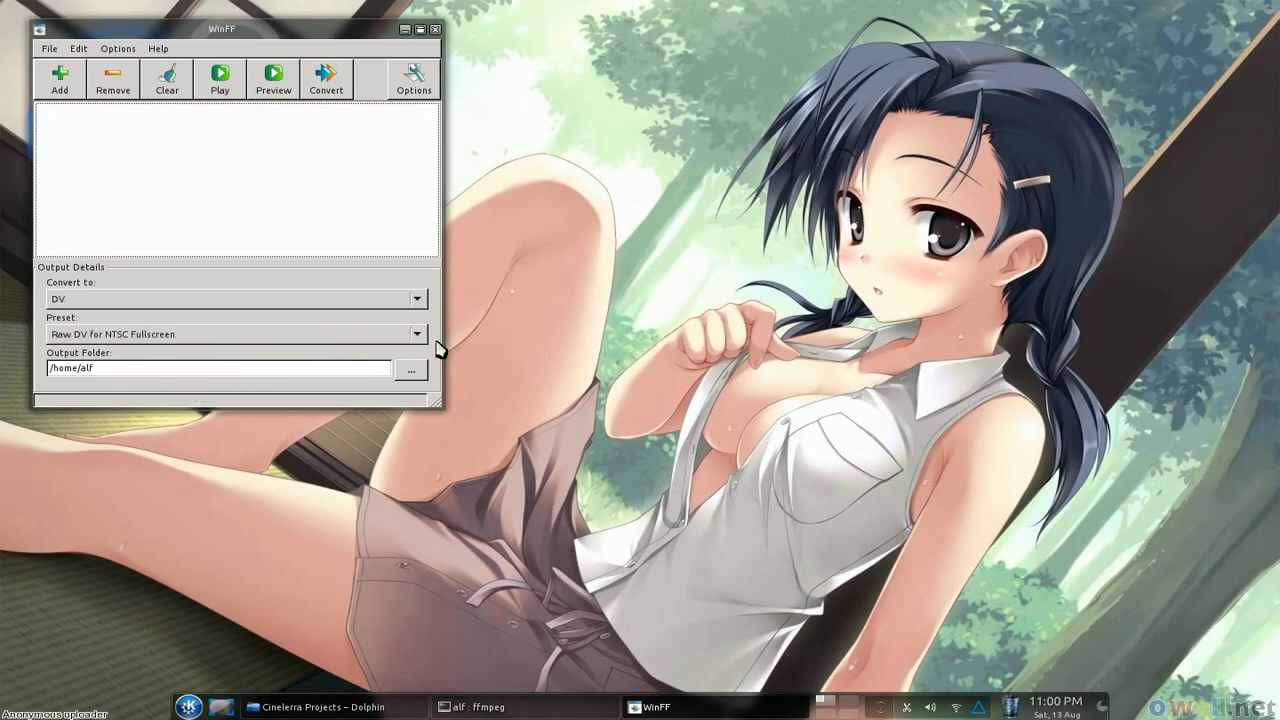
{"action": "left_click", "coordinate": [416, 334]}
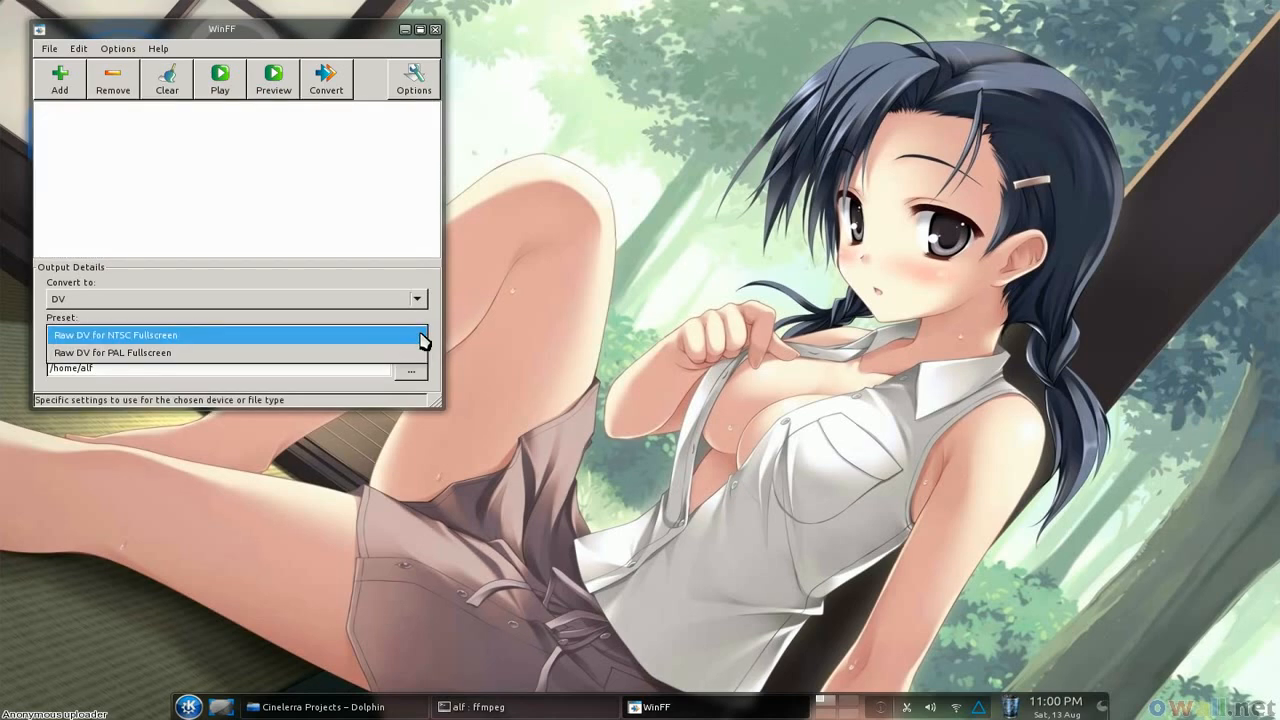
{"action": "left_click", "coordinate": [150, 336]}
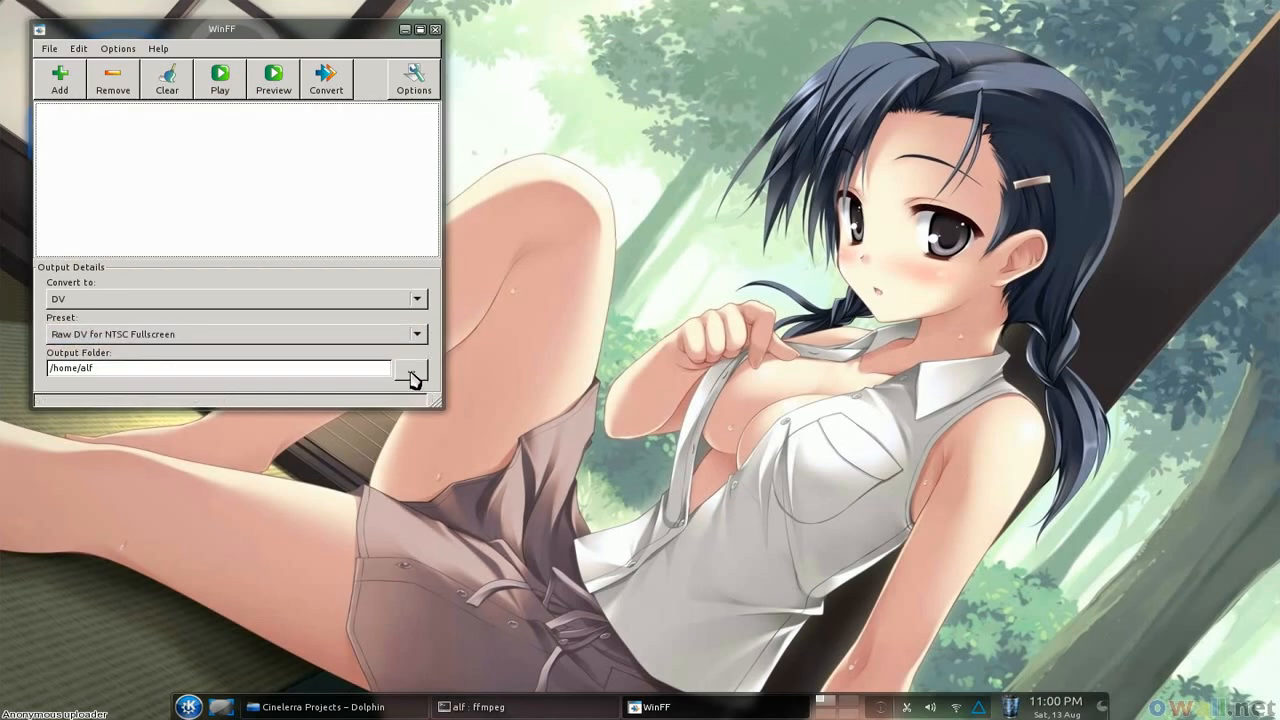
Choose the home Videos folder (/home/alf/Videos) as WinFF's output folder.
{"action": "left_click", "coordinate": [410, 368]}
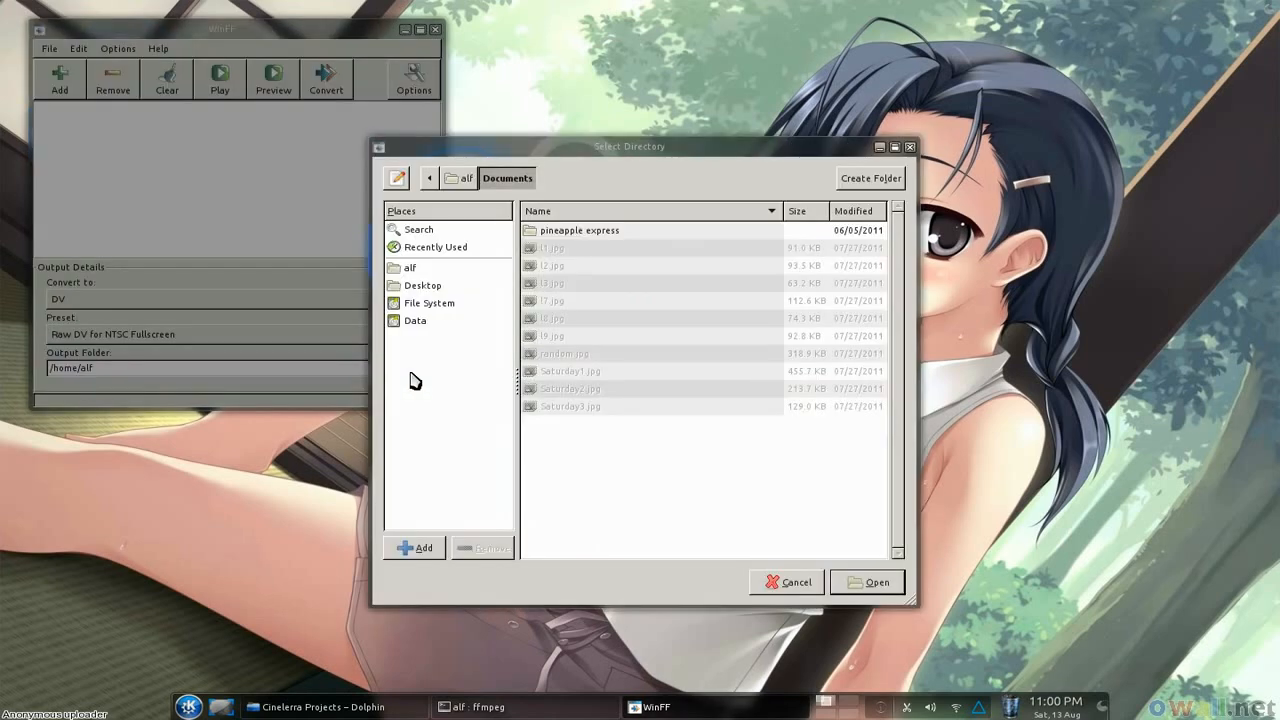
{"action": "left_click", "coordinate": [464, 178]}
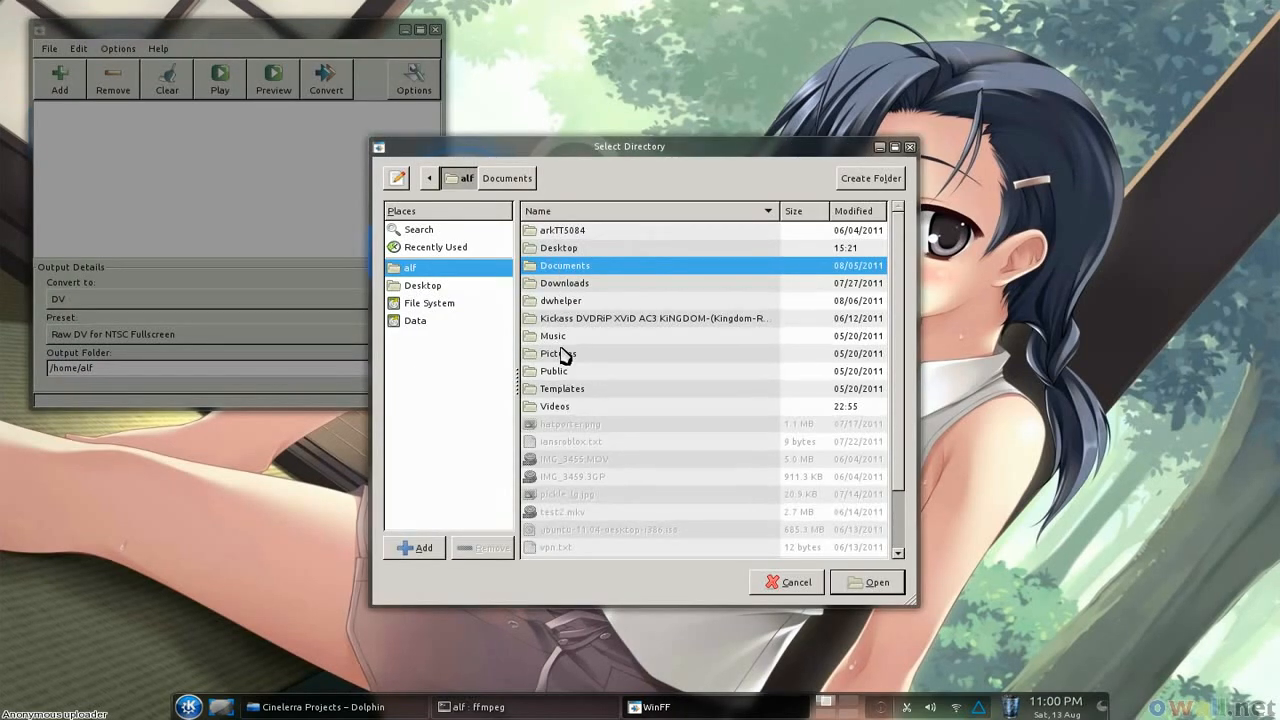
{"action": "double_click", "coordinate": [556, 406]}
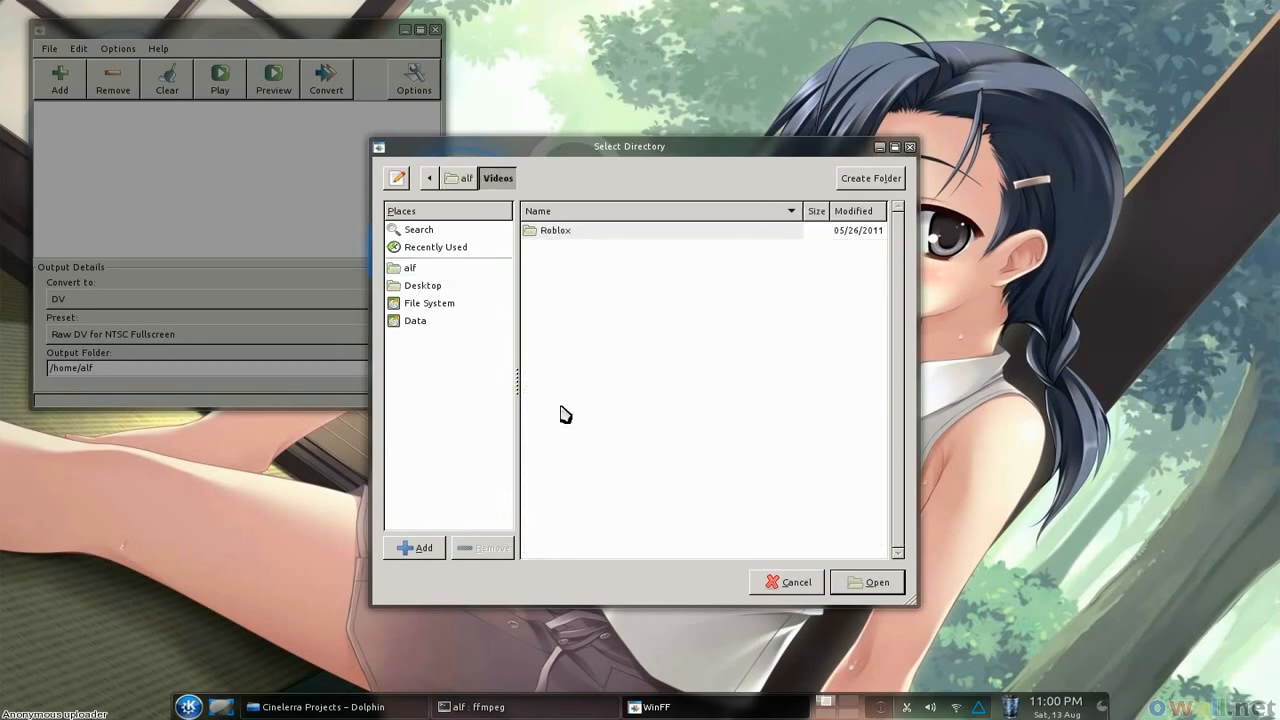
{"action": "left_click", "coordinate": [866, 582]}
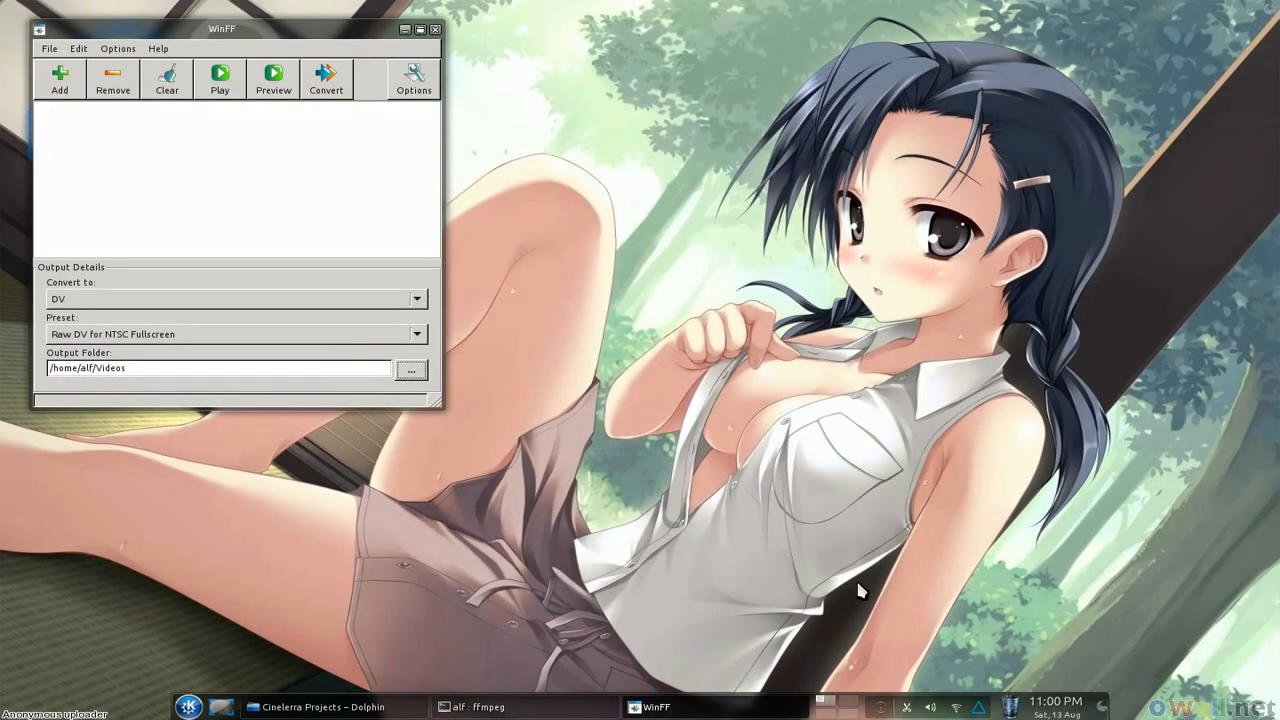
{"action": "mouse_move", "coordinate": [352, 716]}
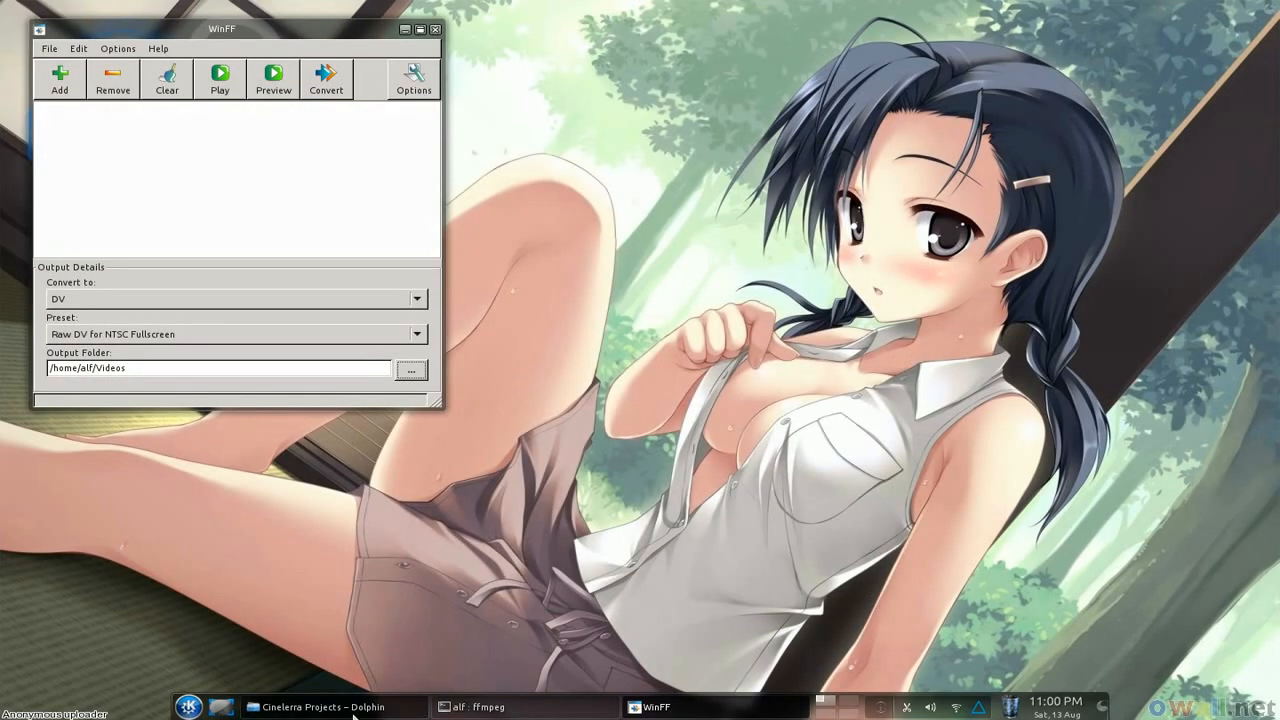
Select BatmanClip.mpg, bgport.mov, Route49 and canadablowup.avi in Cinelerra Projects and drop them into WinFF's file list.
{"action": "left_click", "coordinate": [320, 708]}
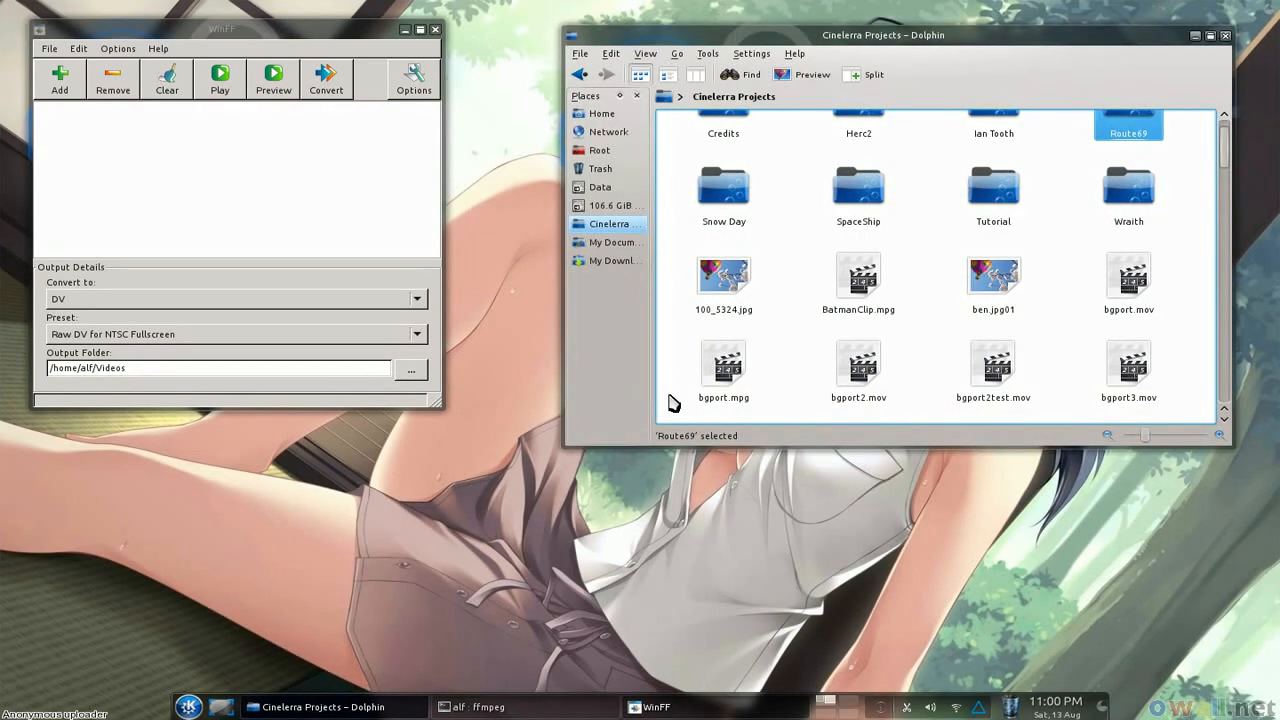
{"action": "mouse_move", "coordinate": [820, 290]}
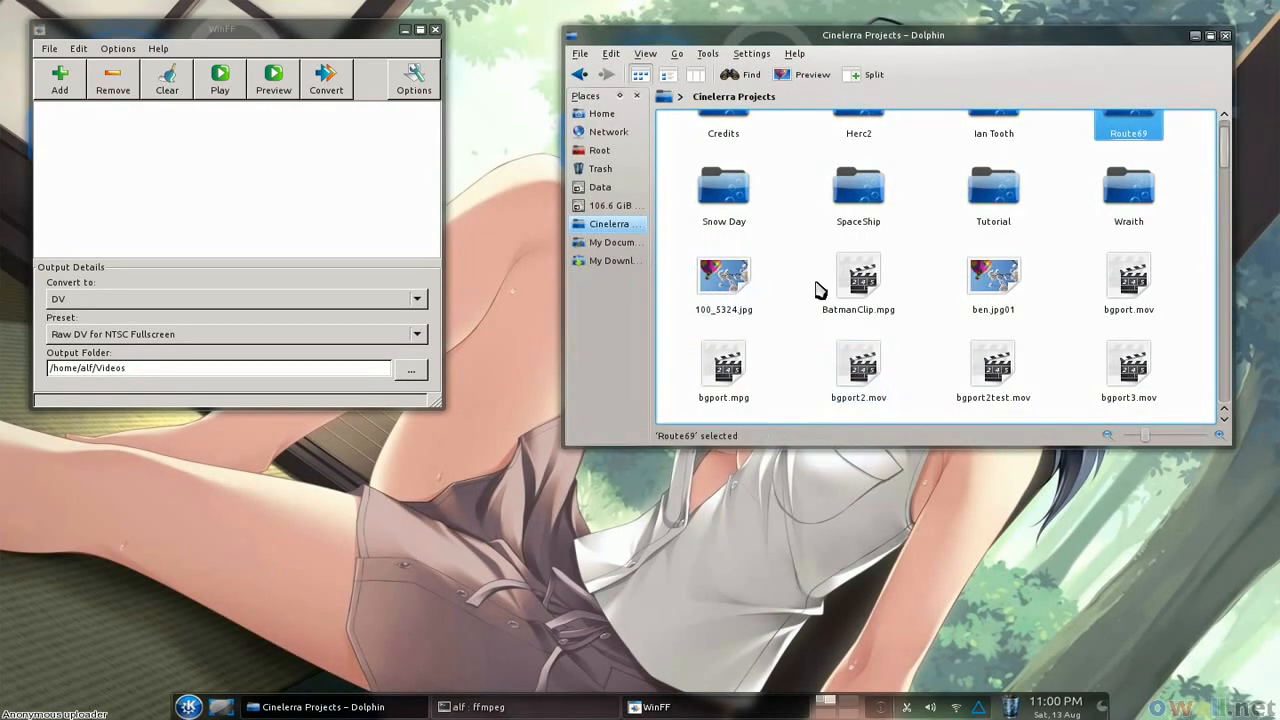
{"action": "left_click", "coordinate": [858, 276]}
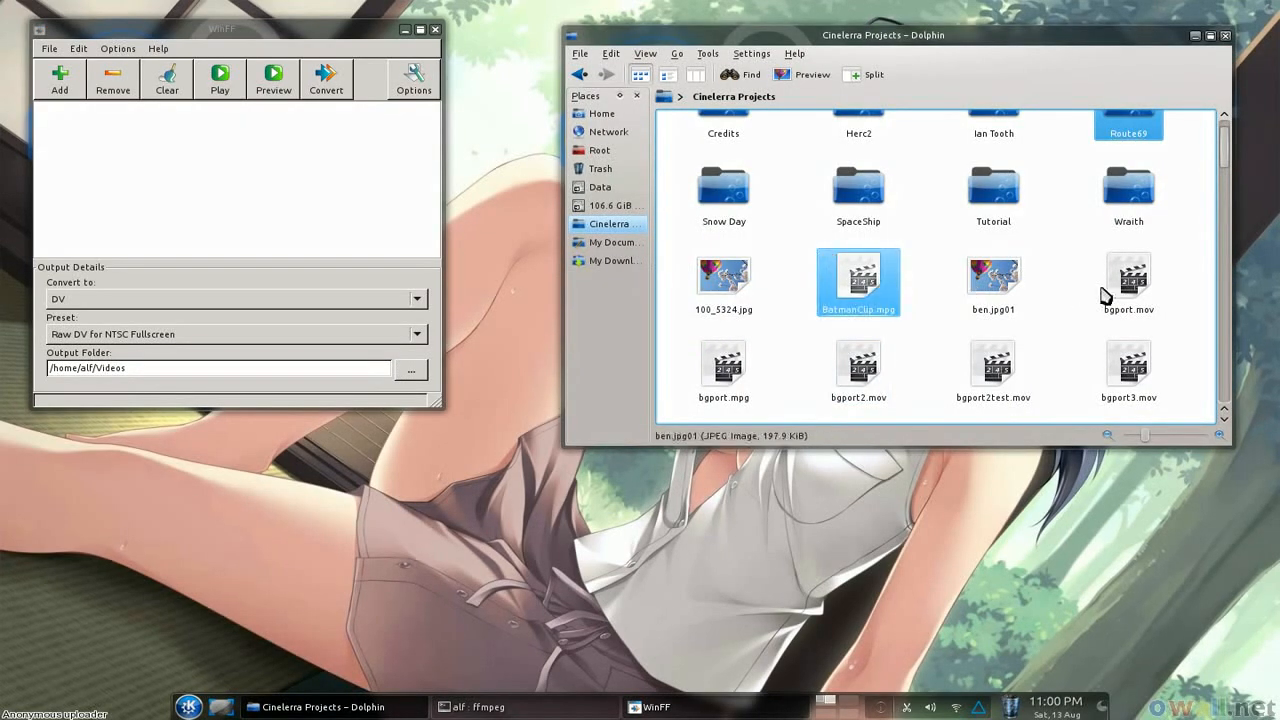
{"action": "left_click", "coordinate": [1128, 284]}
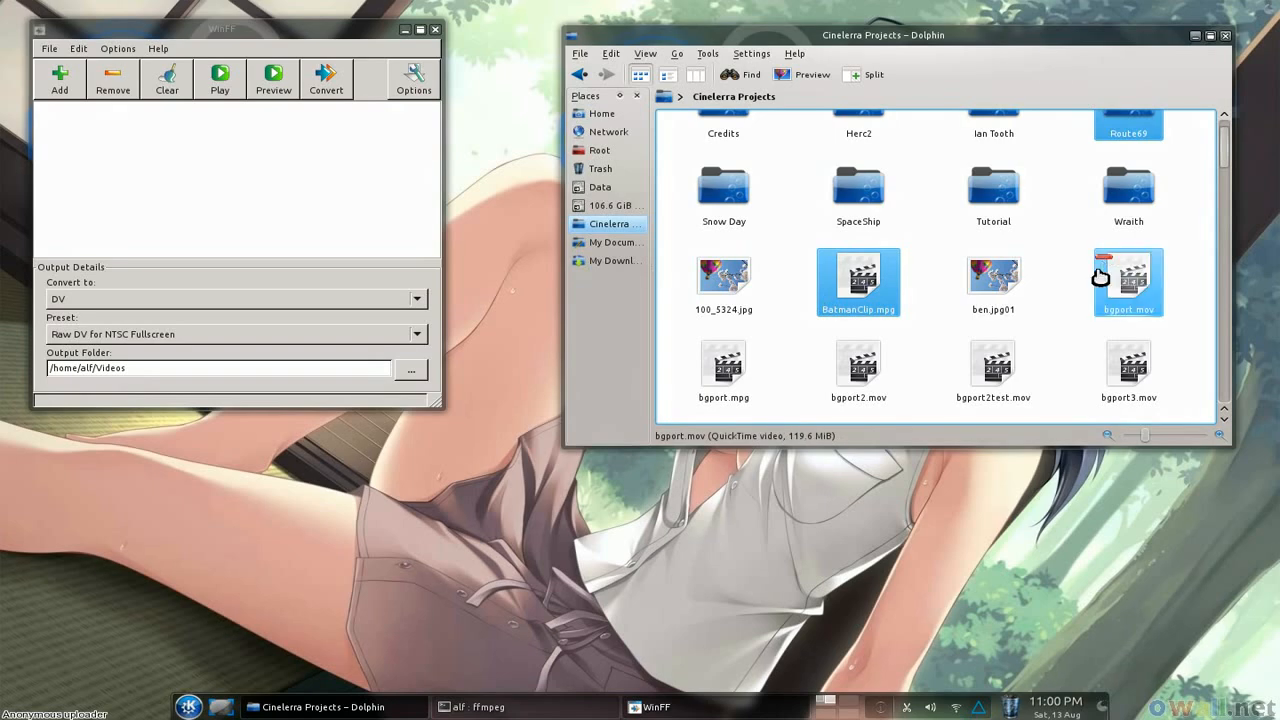
{"action": "left_click", "coordinate": [992, 368]}
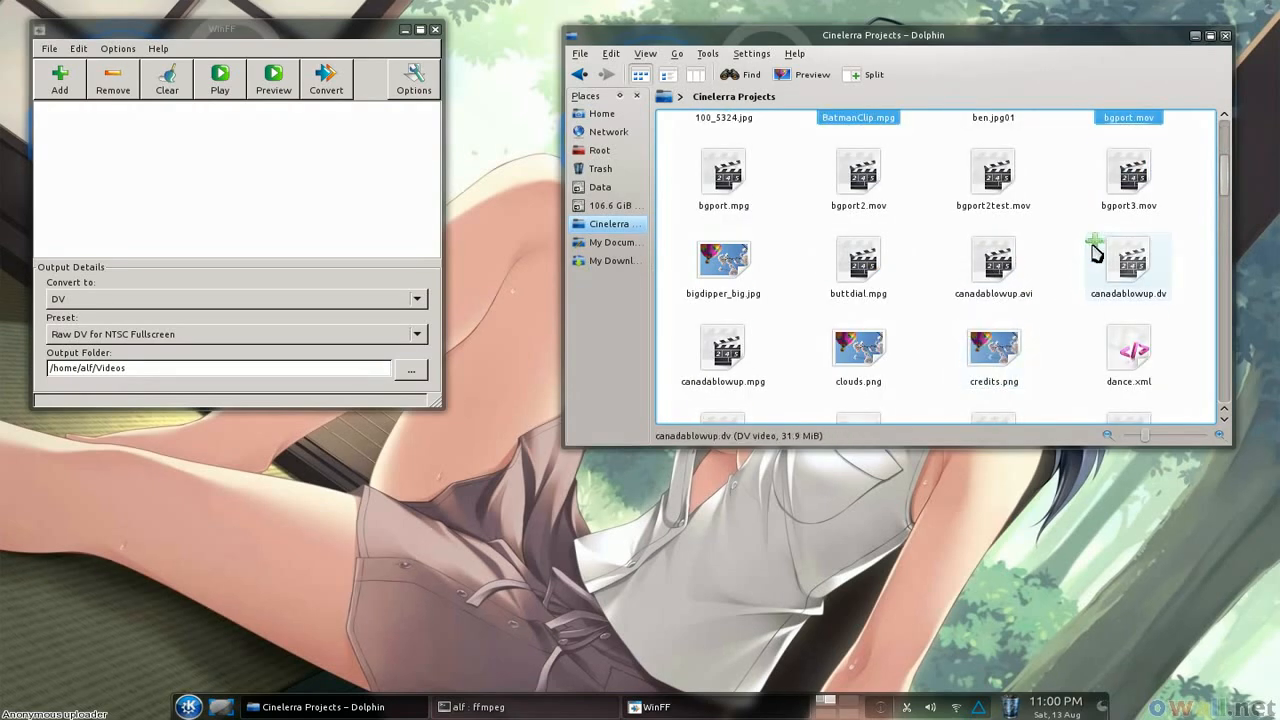
{"action": "left_click", "coordinate": [992, 264]}
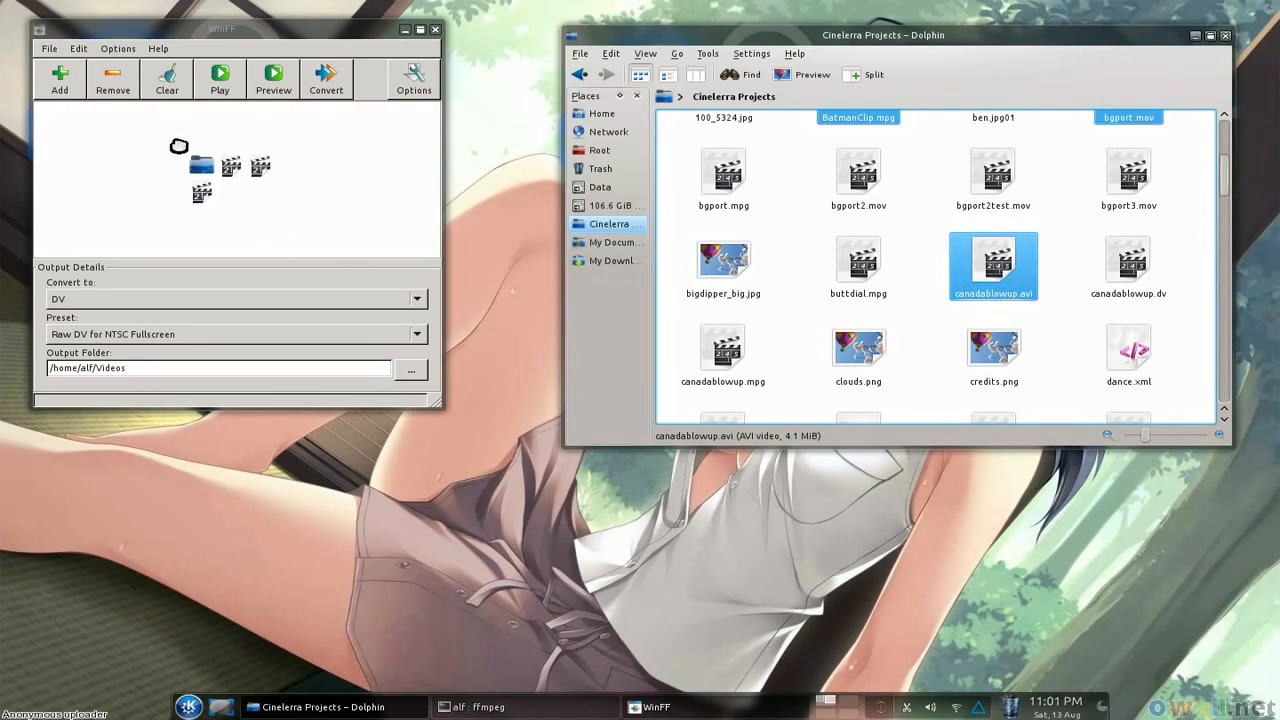
{"action": "left_click", "coordinate": [60, 78]}
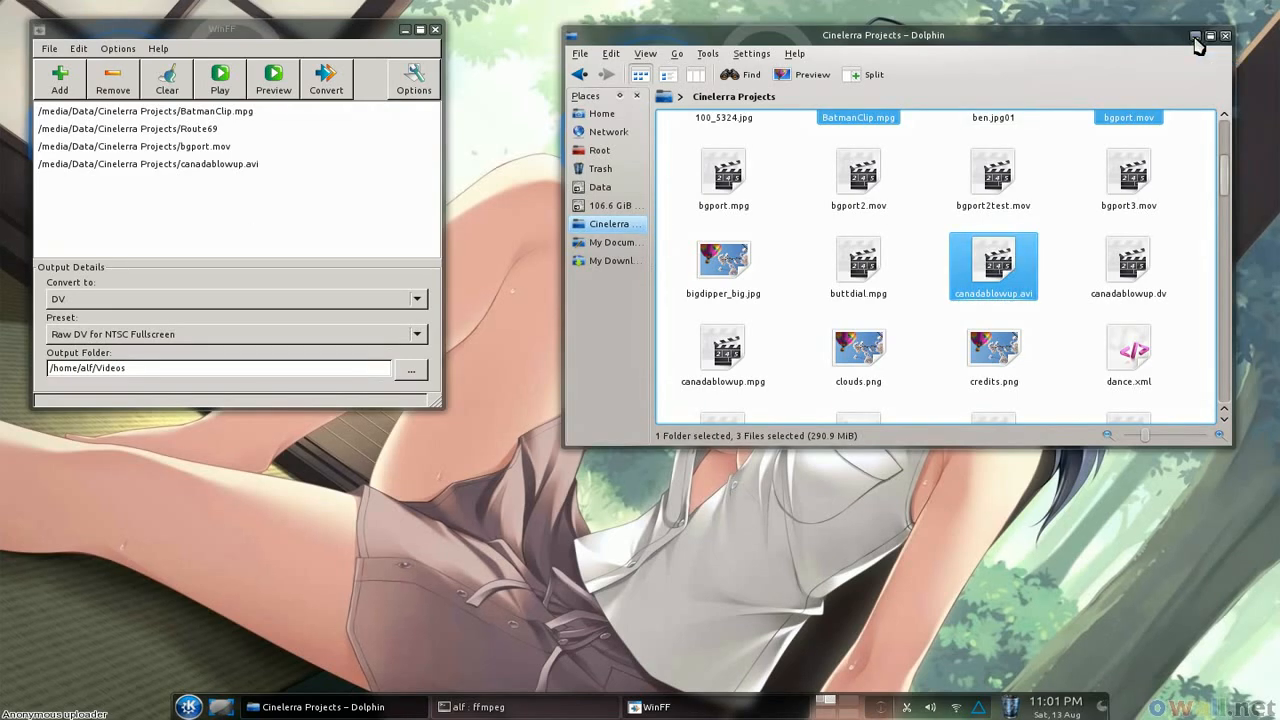
Hide Dolphin and run the DV conversion of the queued clips into Videos.
{"action": "left_click", "coordinate": [1196, 36]}
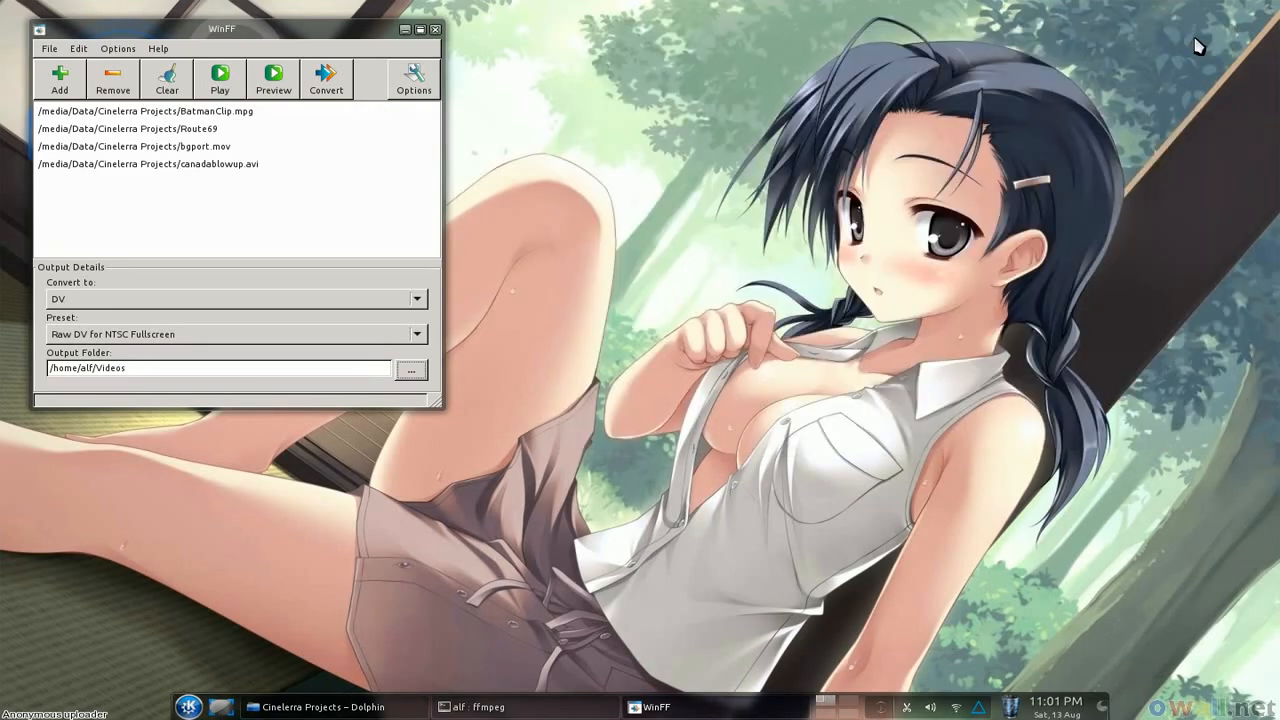
{"action": "mouse_move", "coordinate": [632, 188]}
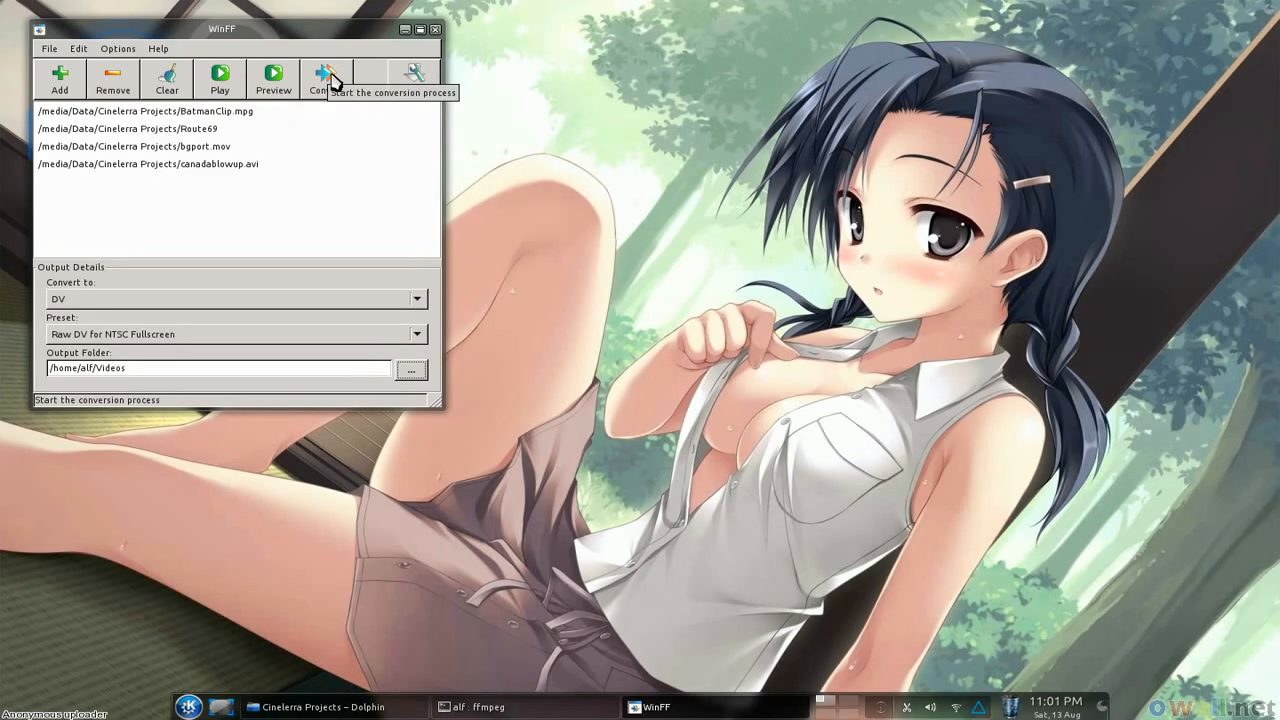
{"action": "left_click", "coordinate": [326, 78]}
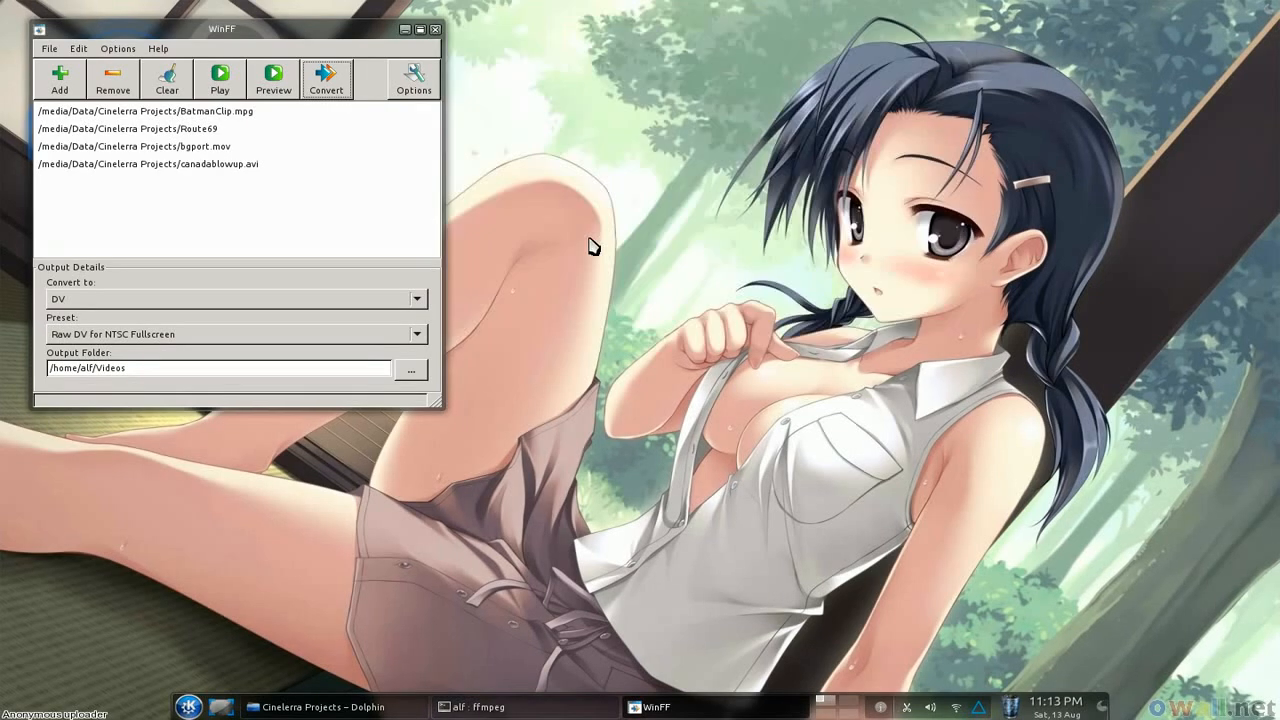
{"action": "mouse_move", "coordinate": [286, 682]}
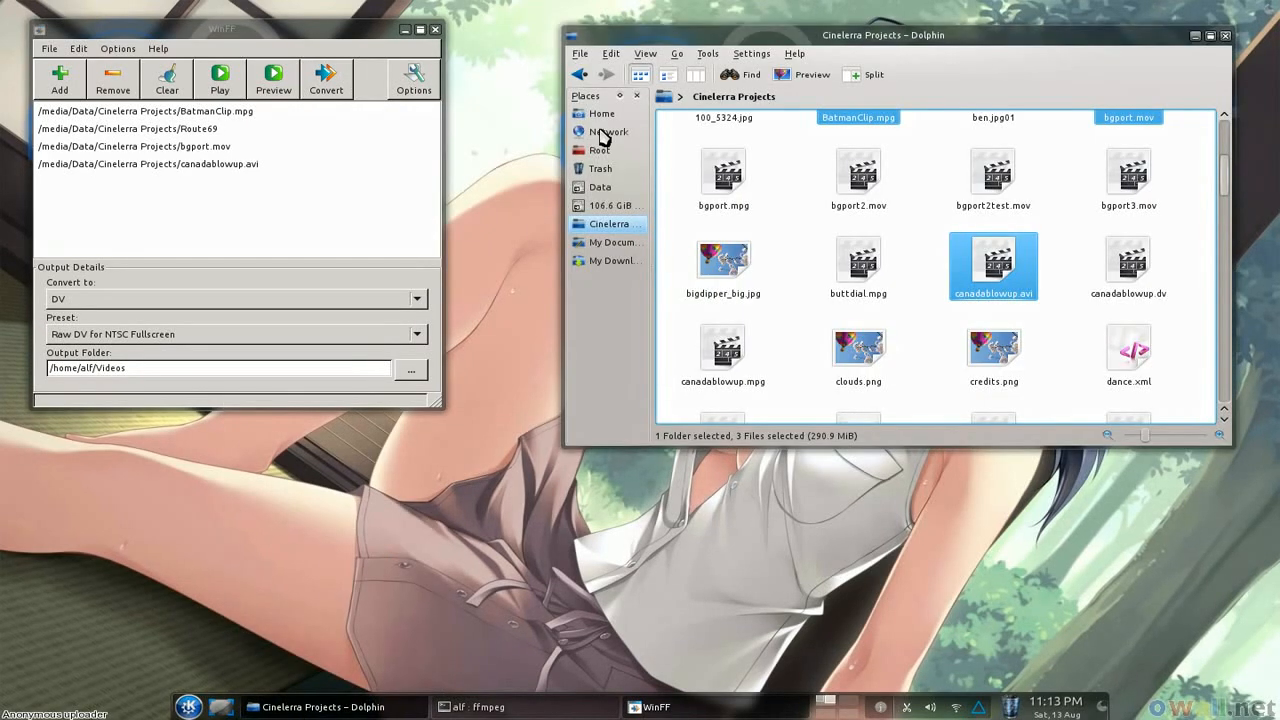
Go to the home folder in Dolphin on the way to the Videos folder with the new .dv files.
{"action": "left_click", "coordinate": [600, 112]}
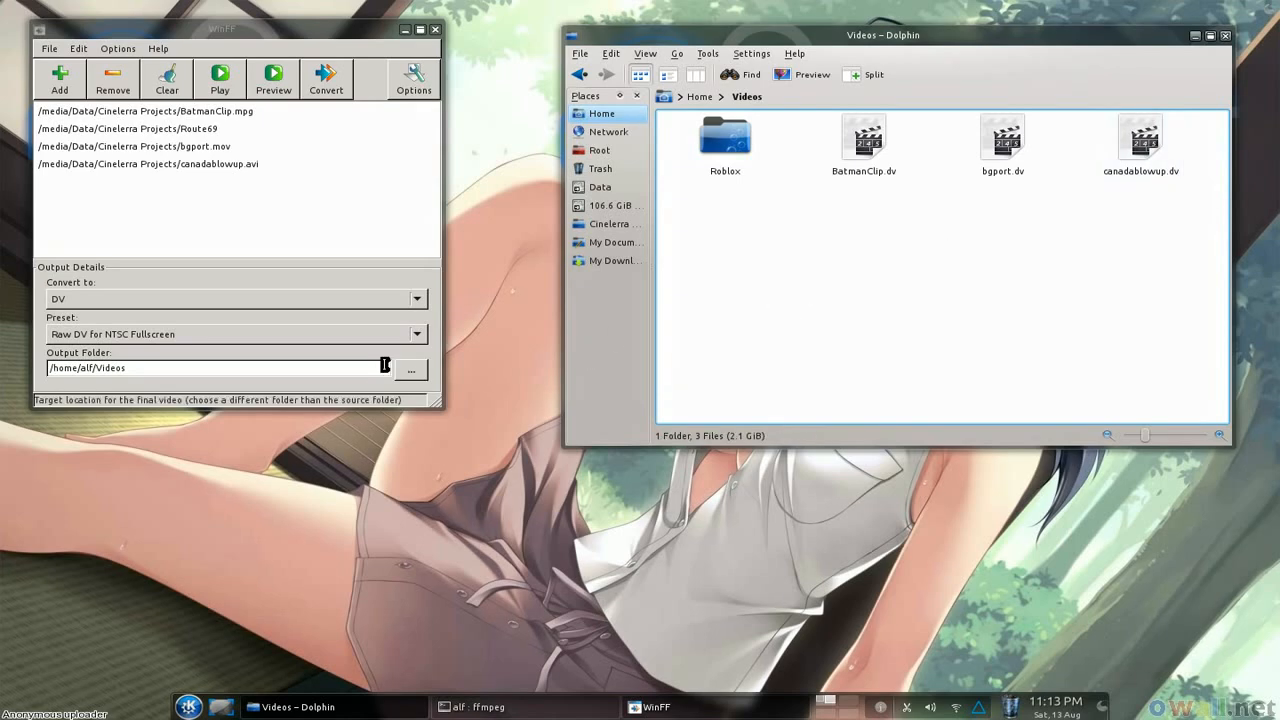
{"action": "mouse_move", "coordinate": [124, 308]}
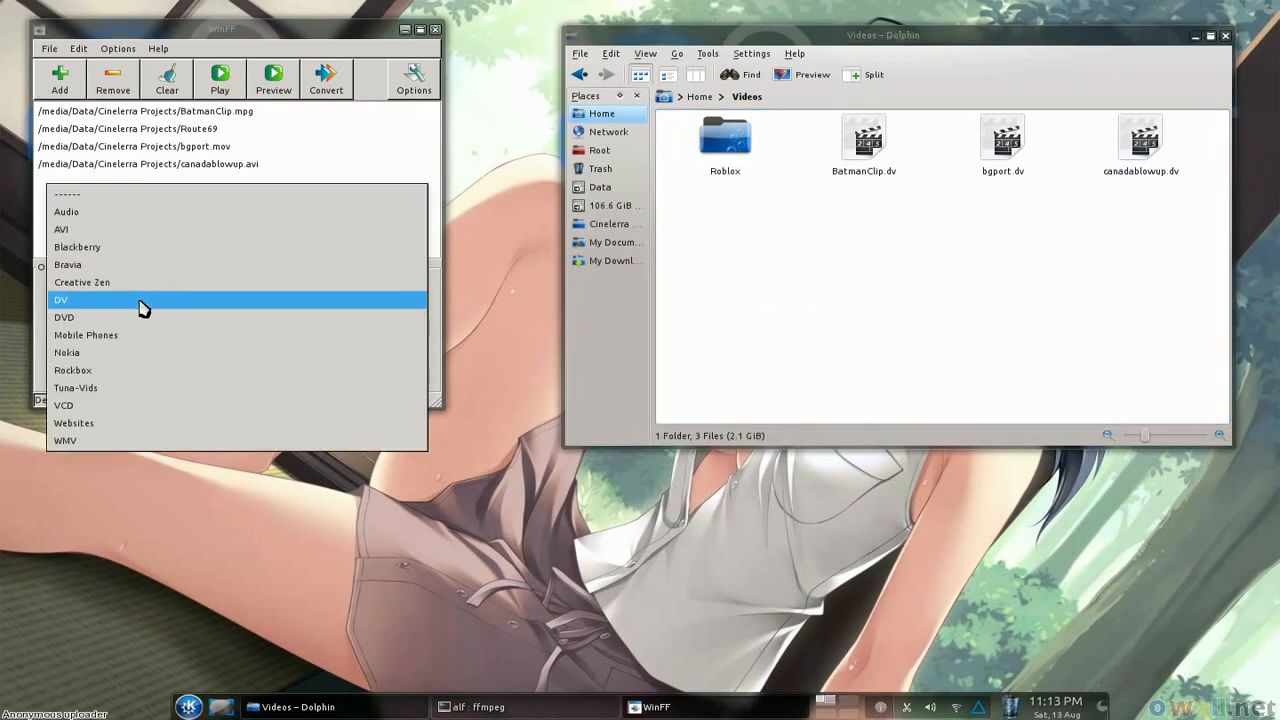
Choose DVD as WinFF's output type to review its NTSC and PAL presets.
{"action": "left_click", "coordinate": [64, 316]}
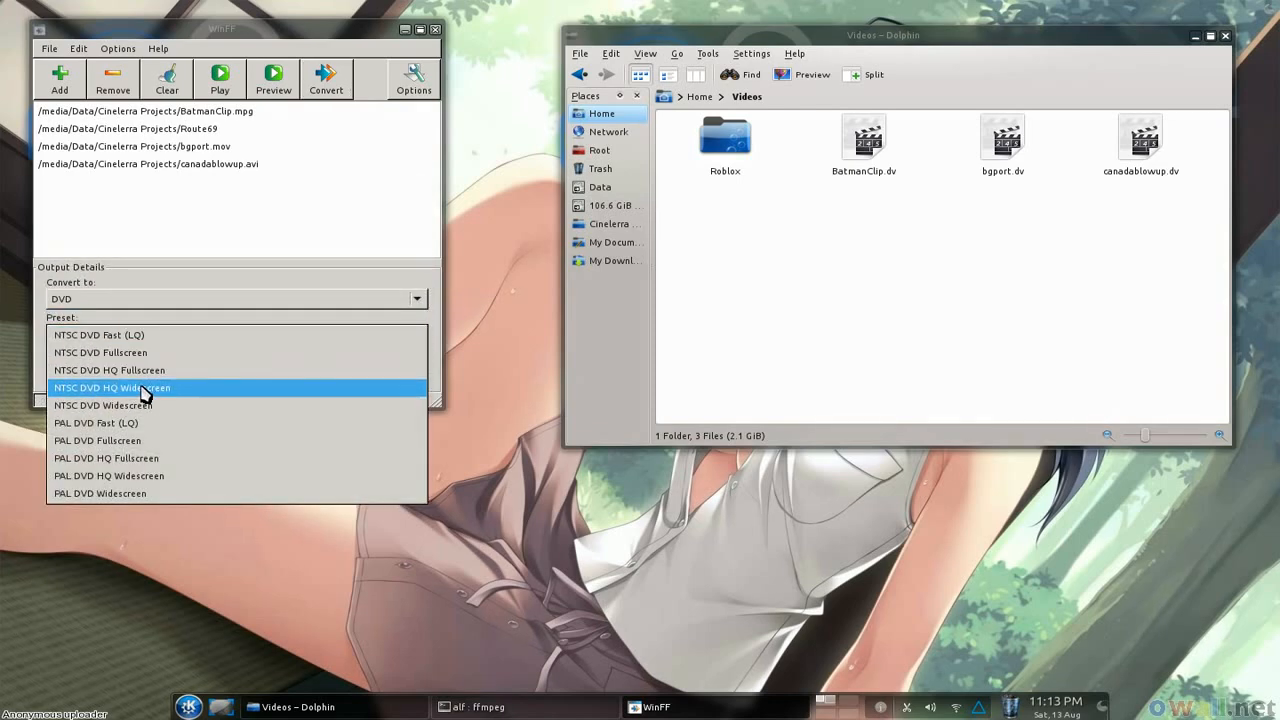
{"action": "mouse_move", "coordinate": [130, 370]}
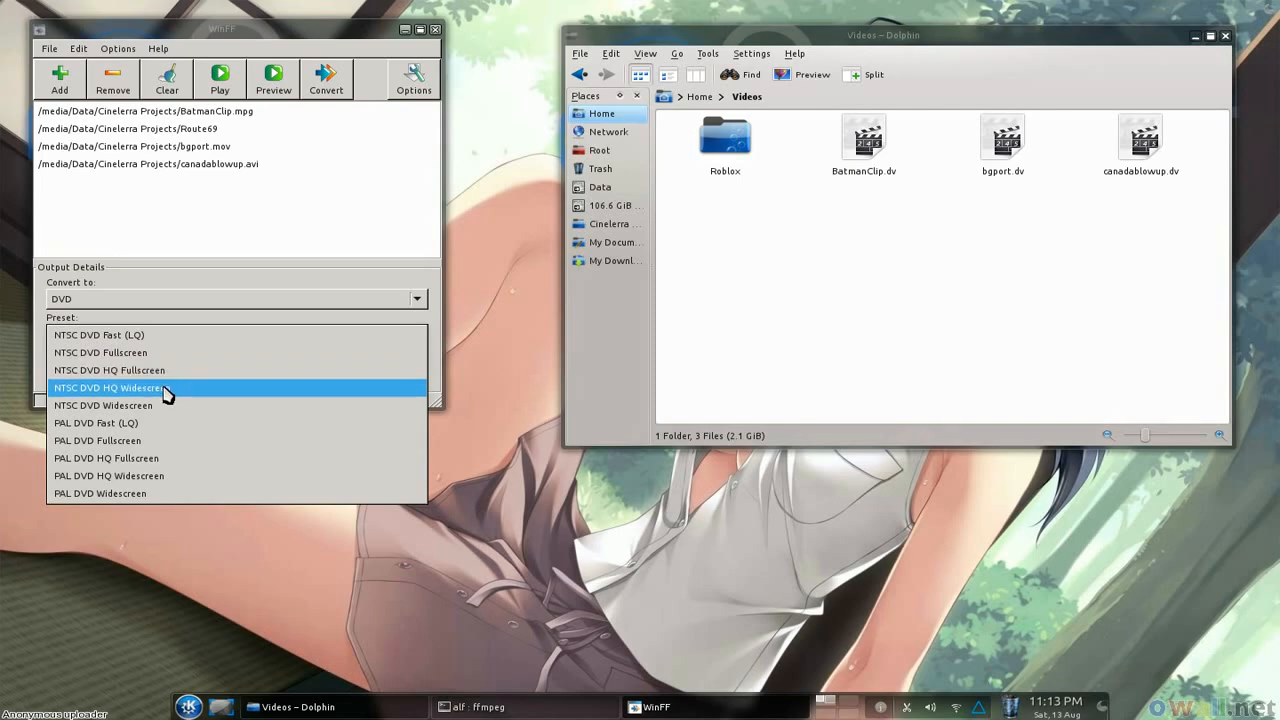
{"action": "mouse_move", "coordinate": [136, 398]}
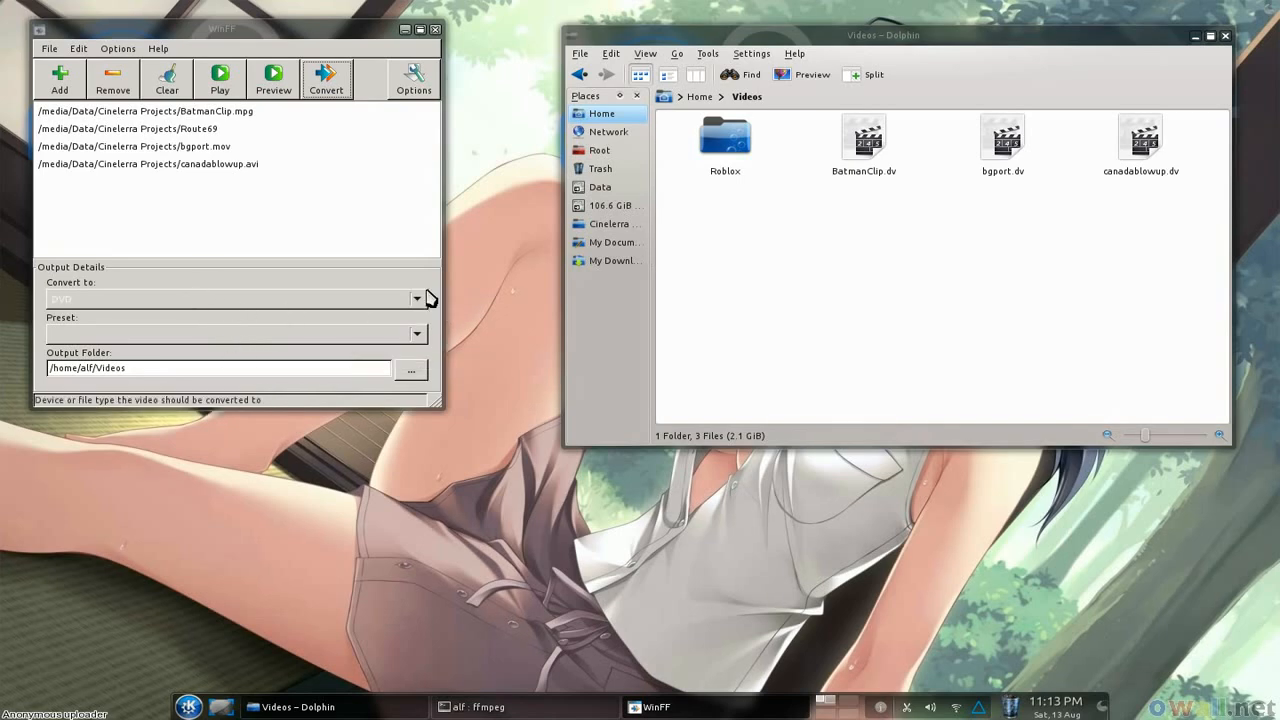
Show the Additional Options panel's Video settings: bitrate, frame rate, size, aspect ratio, 2 pass, deinterlace.
{"action": "left_click", "coordinate": [412, 80]}
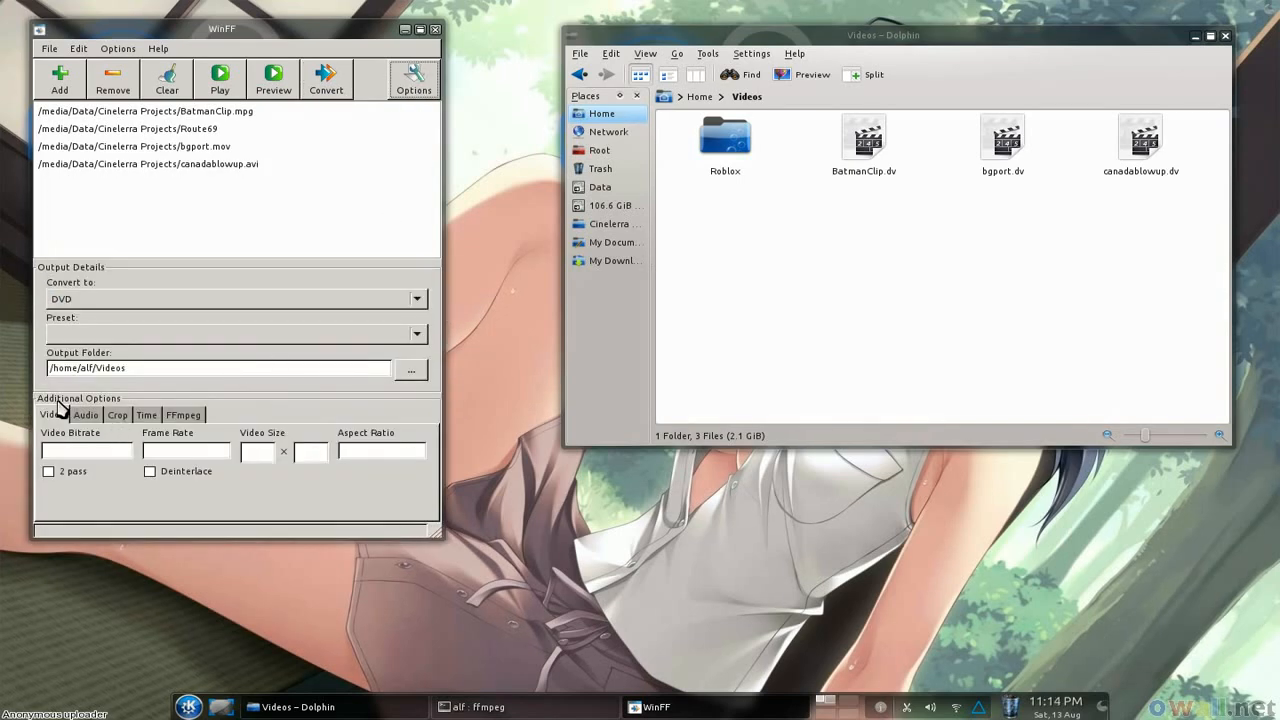
{"action": "left_click", "coordinate": [380, 452]}
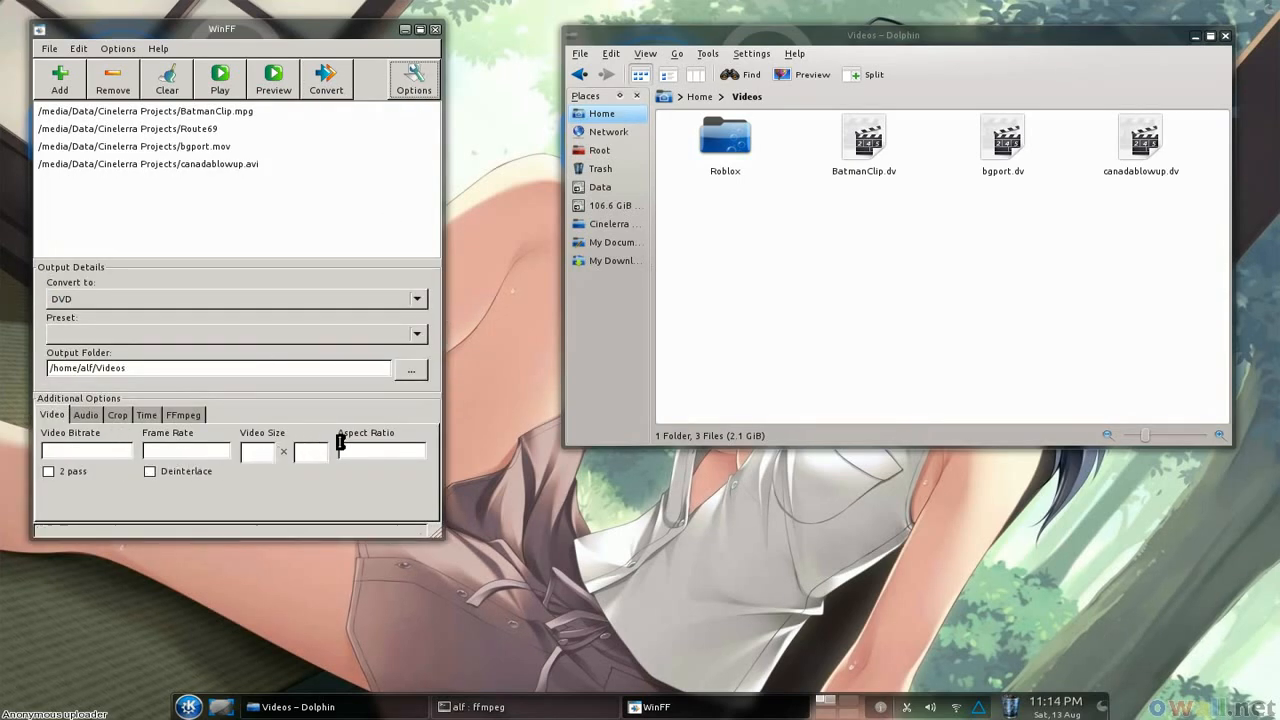
{"action": "mouse_move", "coordinate": [236, 284]}
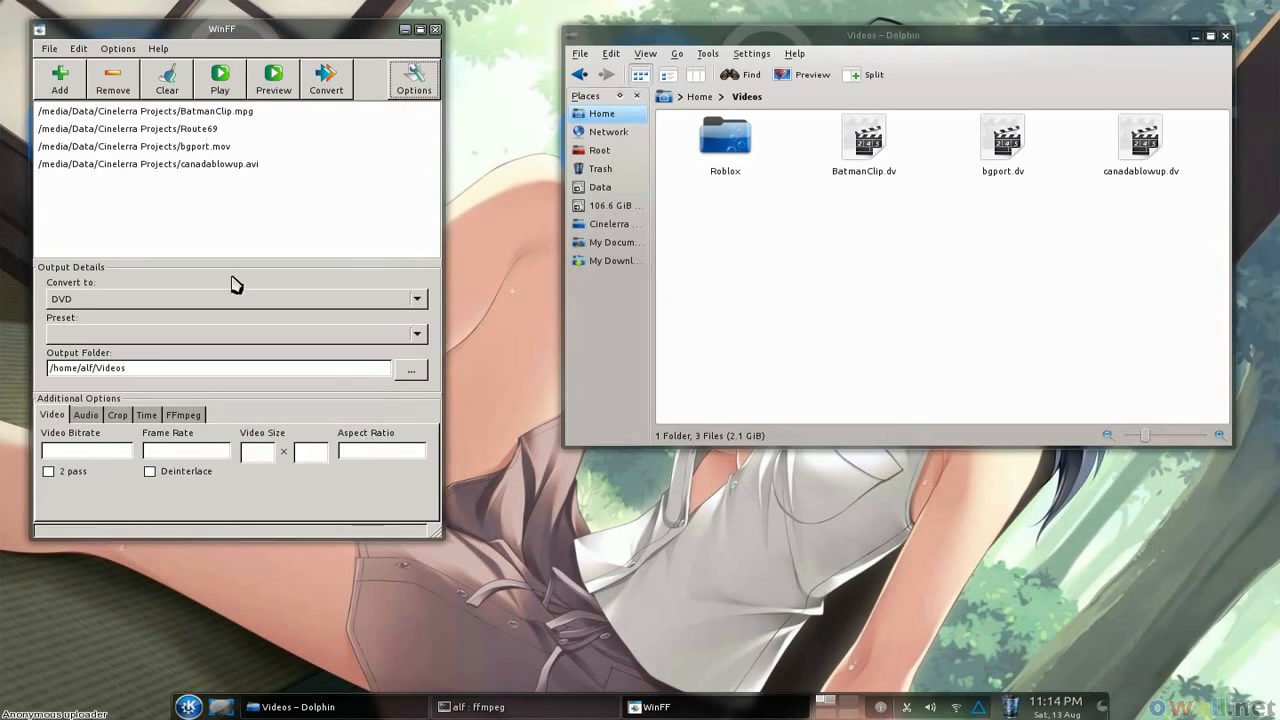
{"action": "mouse_move", "coordinate": [340, 38]}
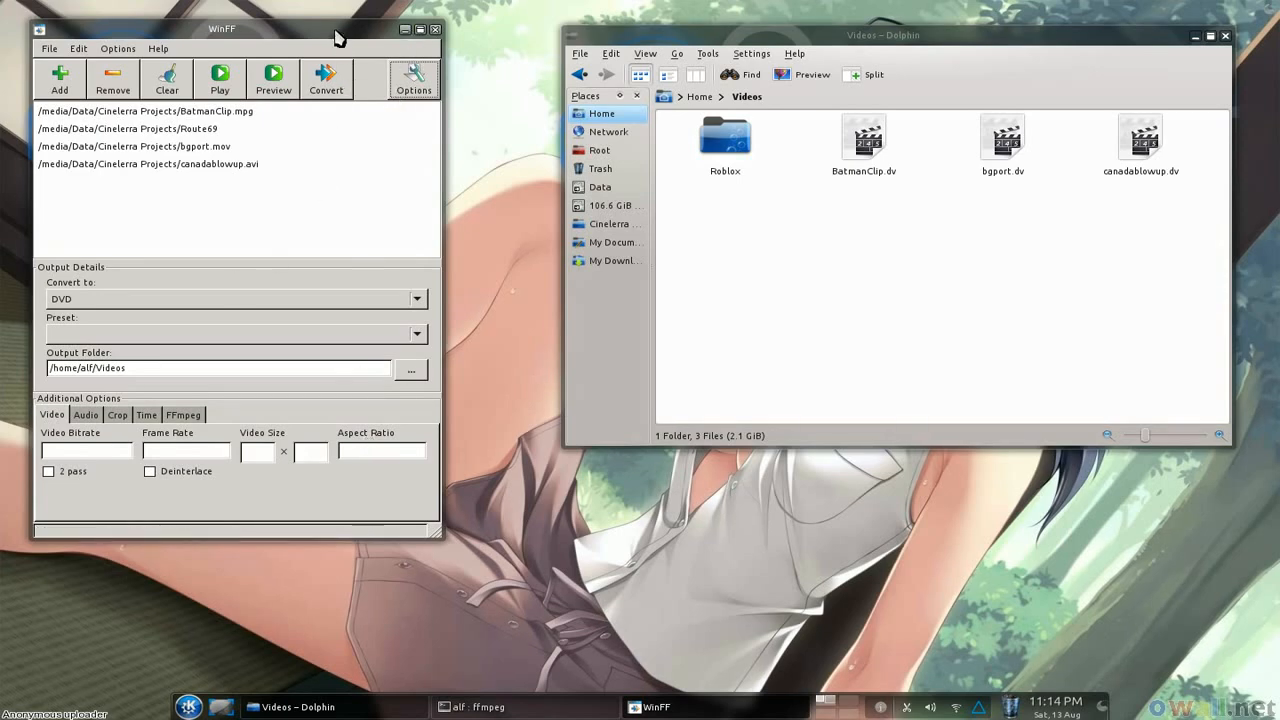
{"action": "mouse_move", "coordinate": [440, 32]}
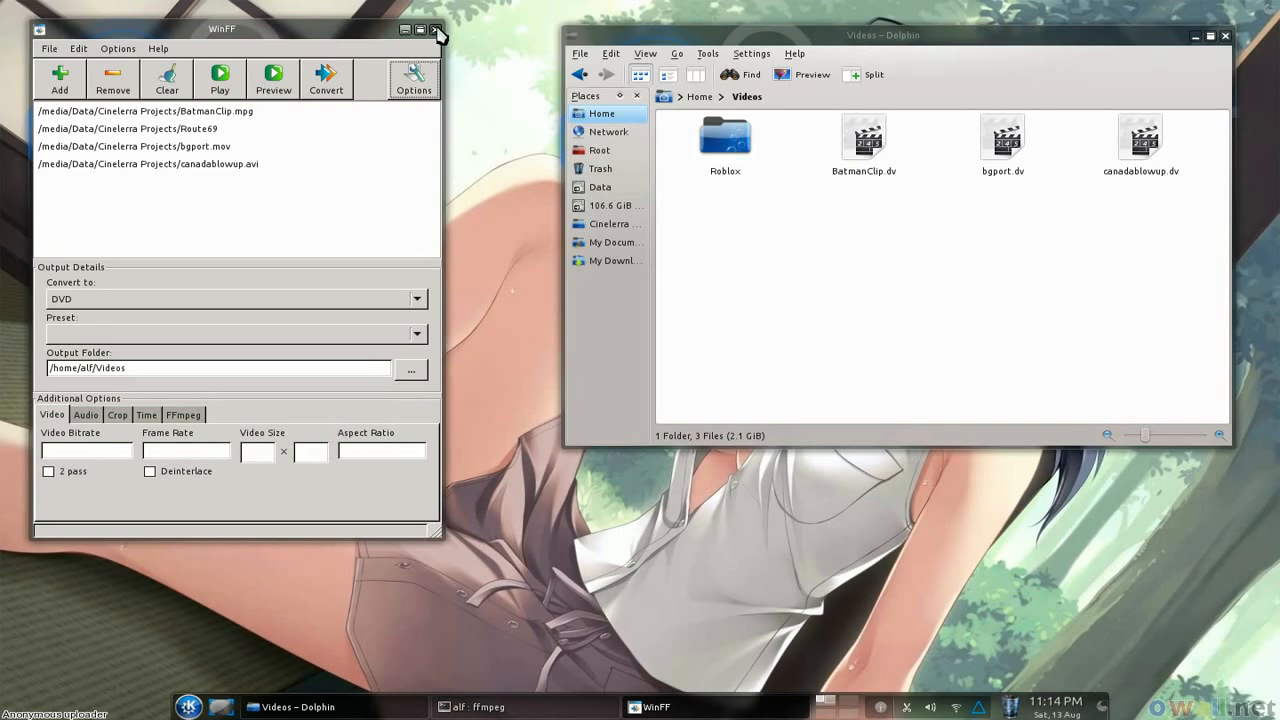